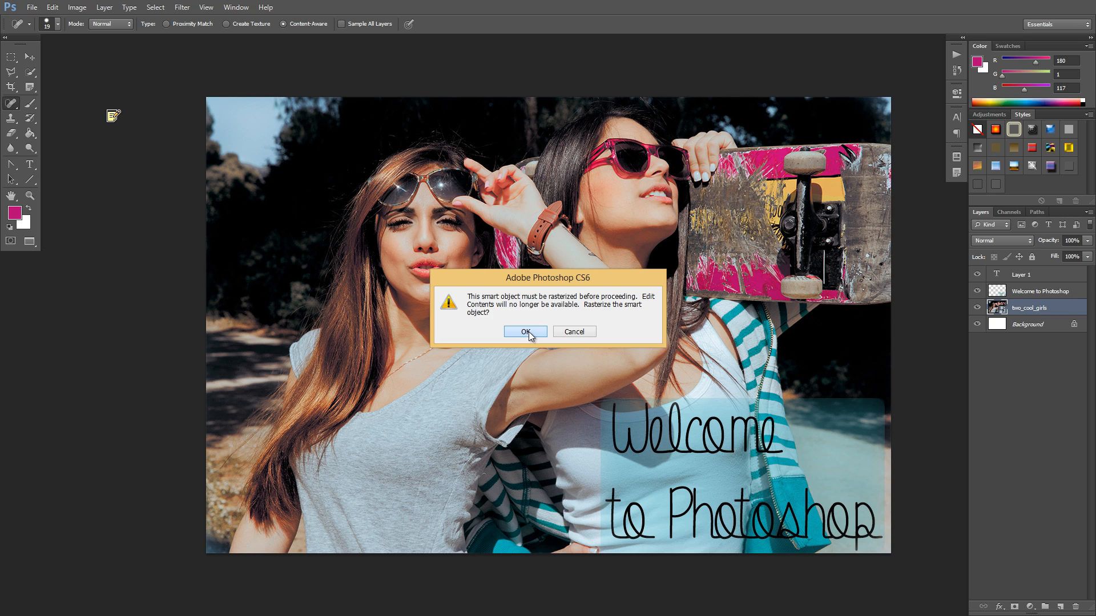
Rasterize the two_cool_girls smart object and try the Spot Healing Brush on skin spots
click(526, 331)
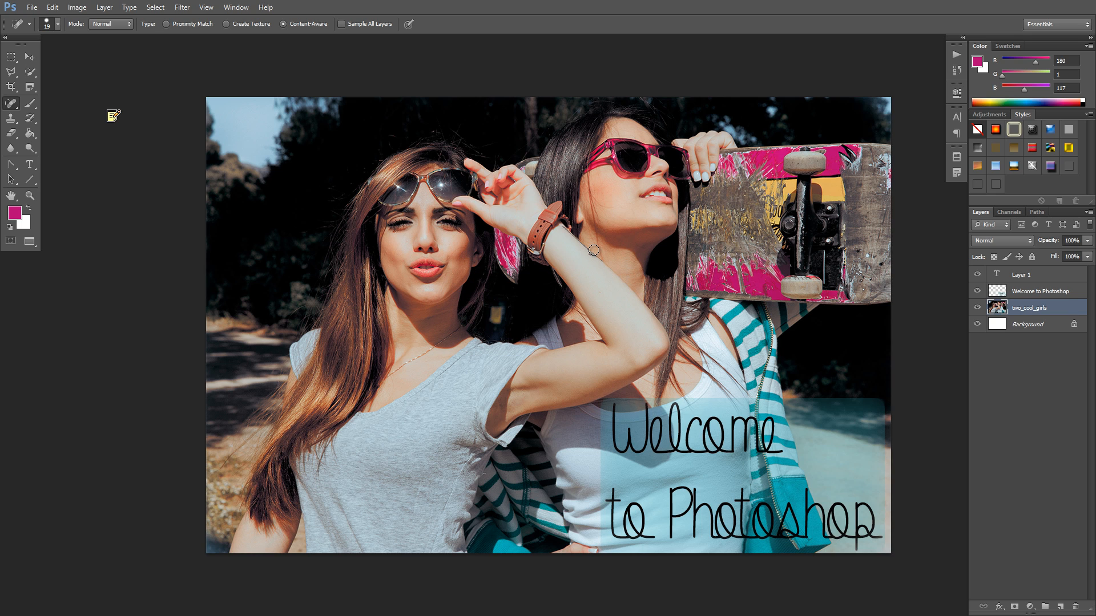
mouse_move(587, 250)
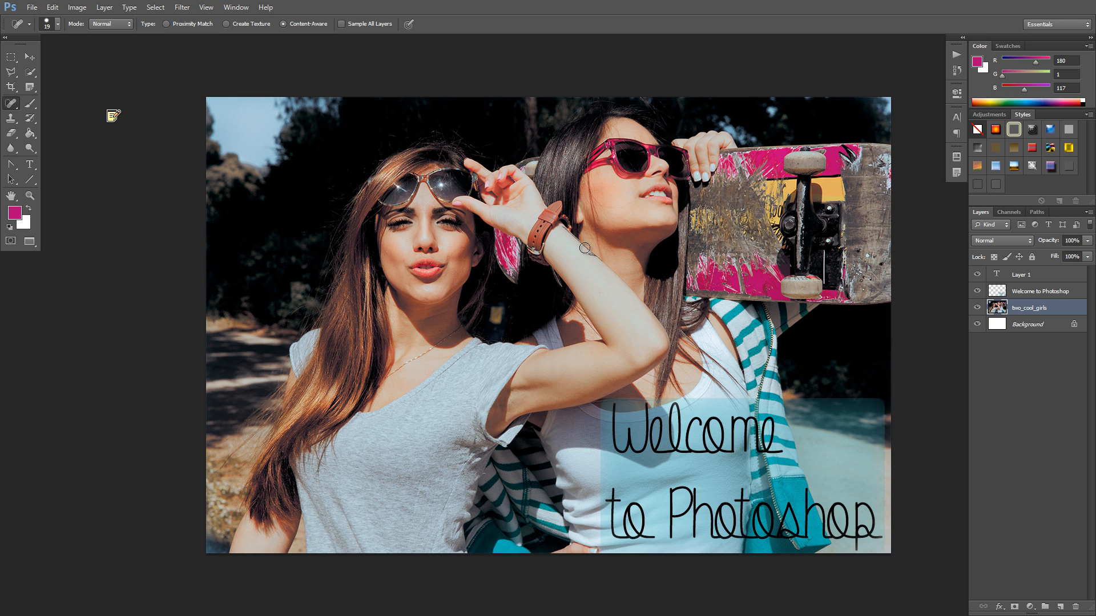
mouse_move(613, 218)
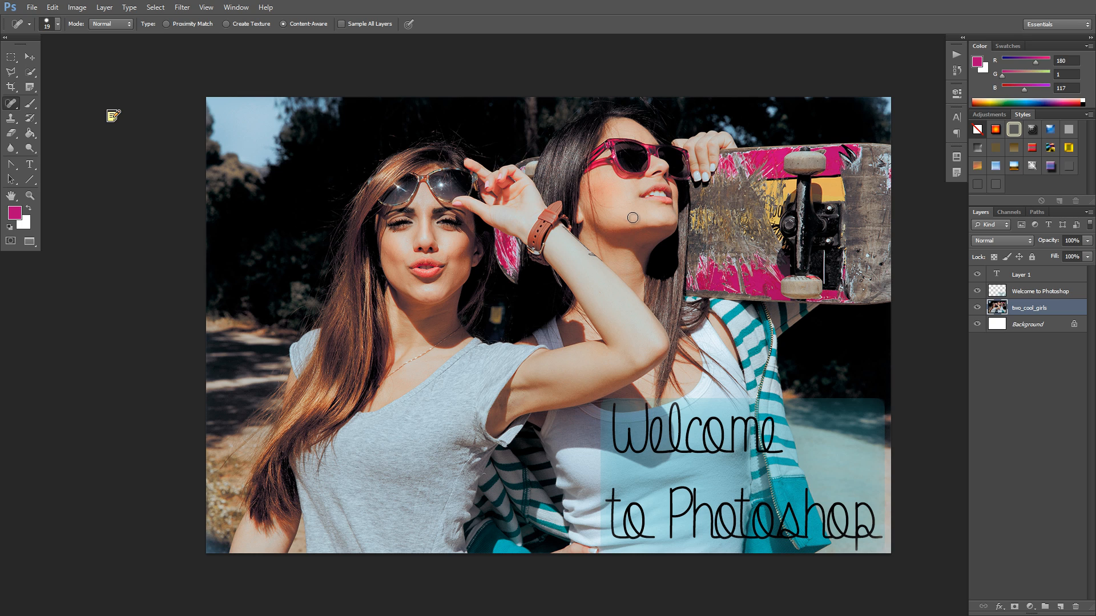
mouse_move(828, 264)
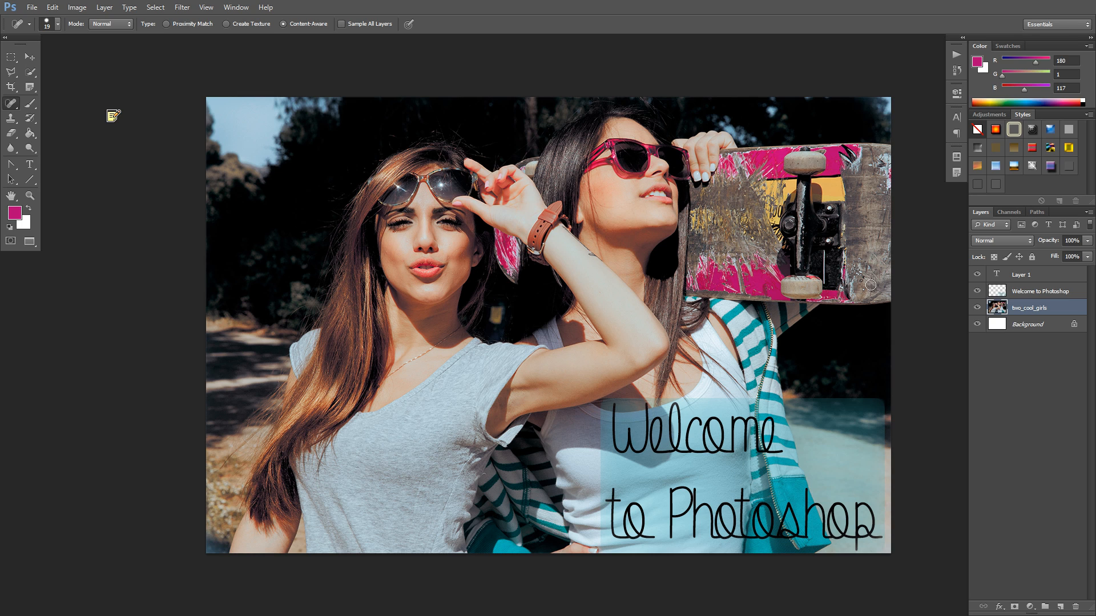
click(863, 265)
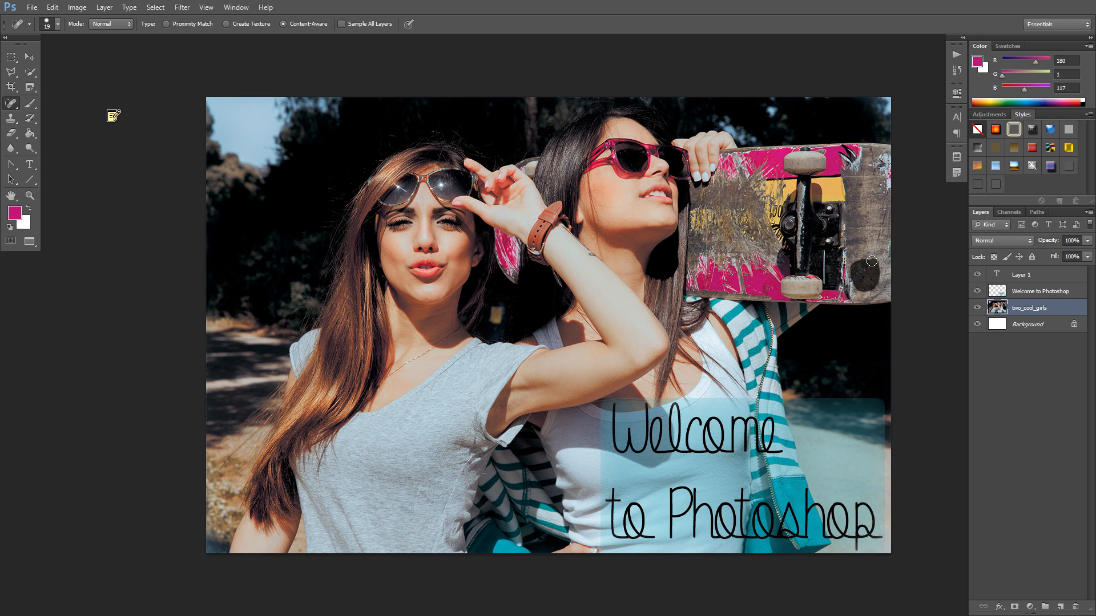
mouse_move(912, 309)
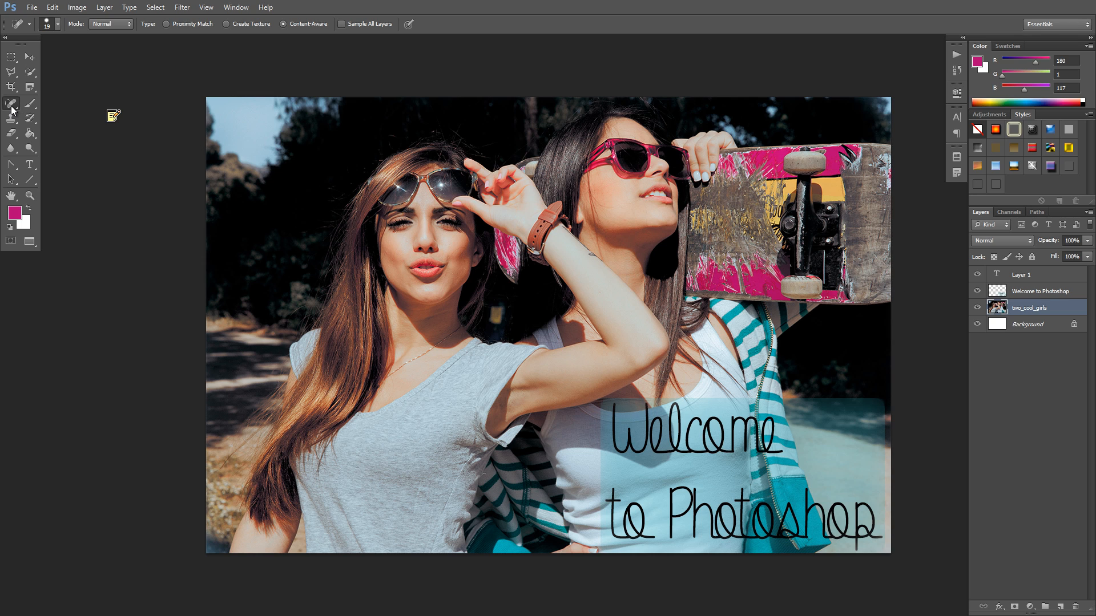
click(12, 103)
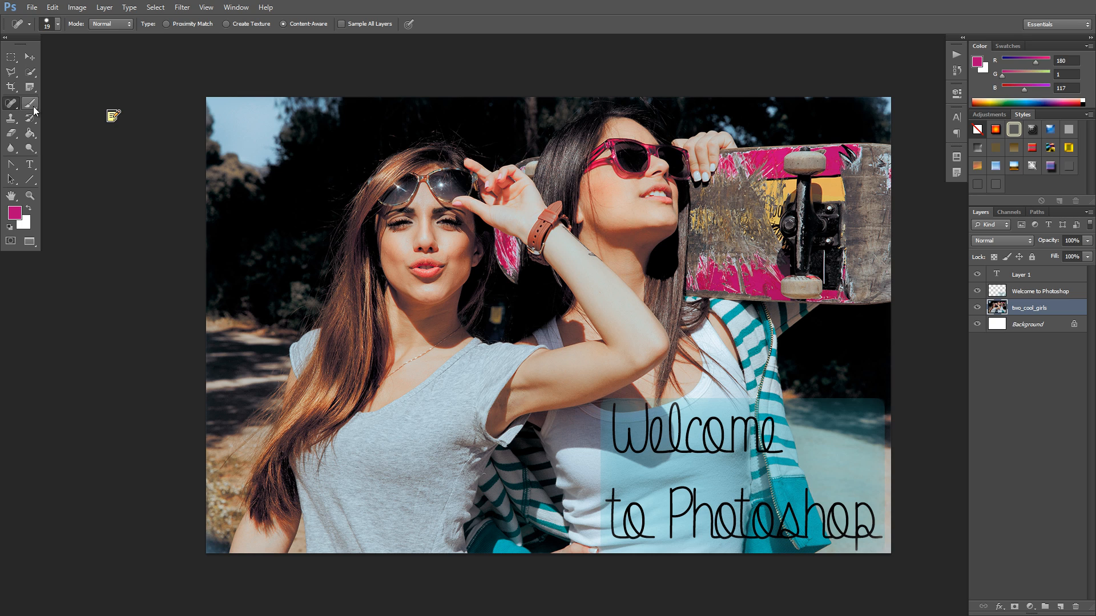
click(12, 102)
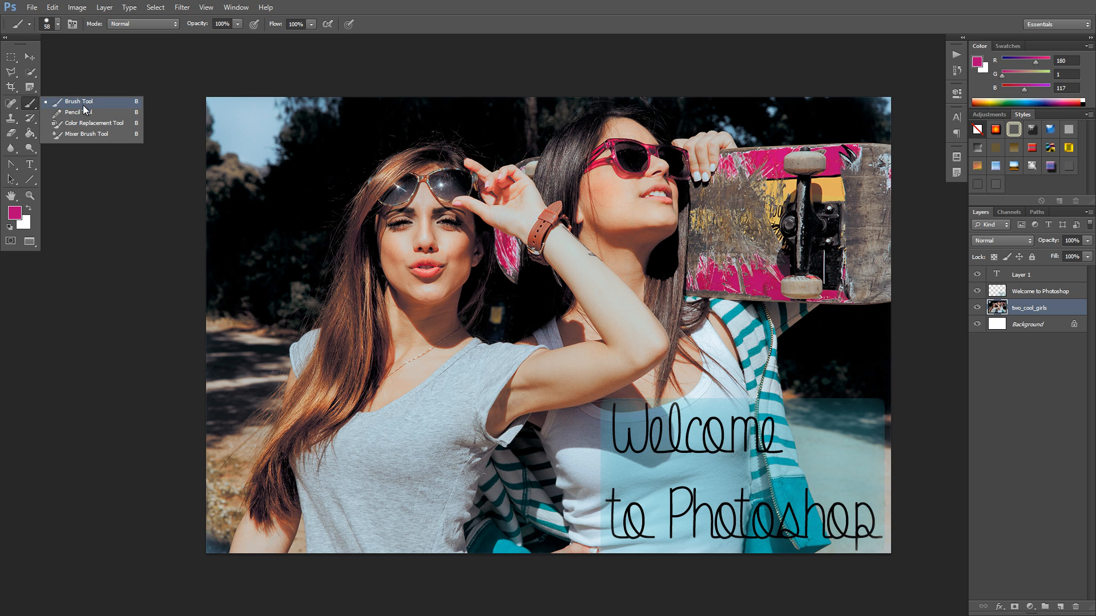
mouse_move(89, 133)
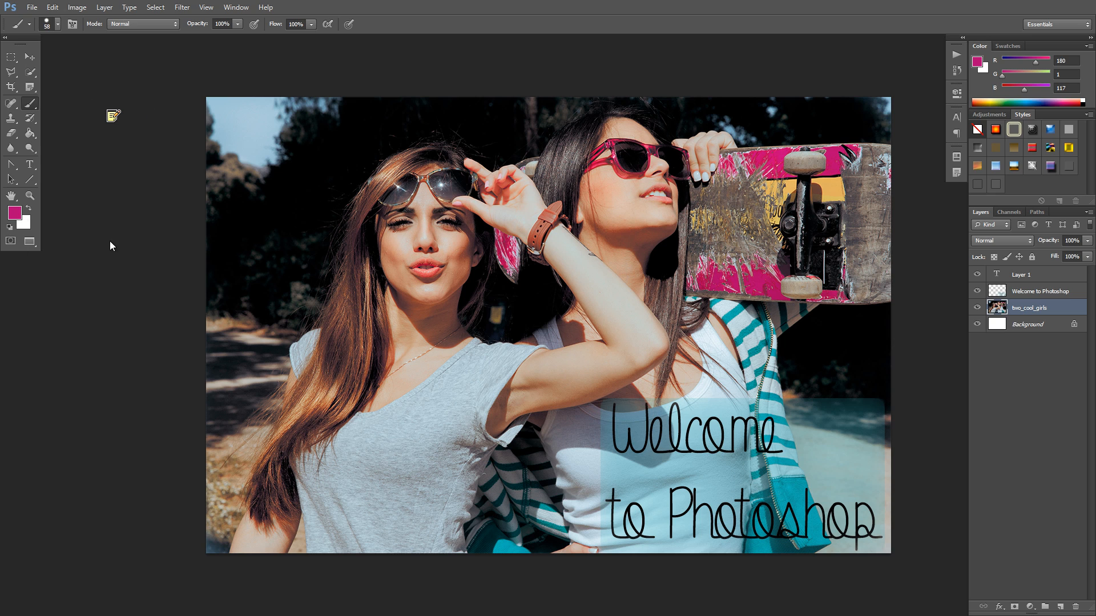
drag(329, 321, 790, 363)
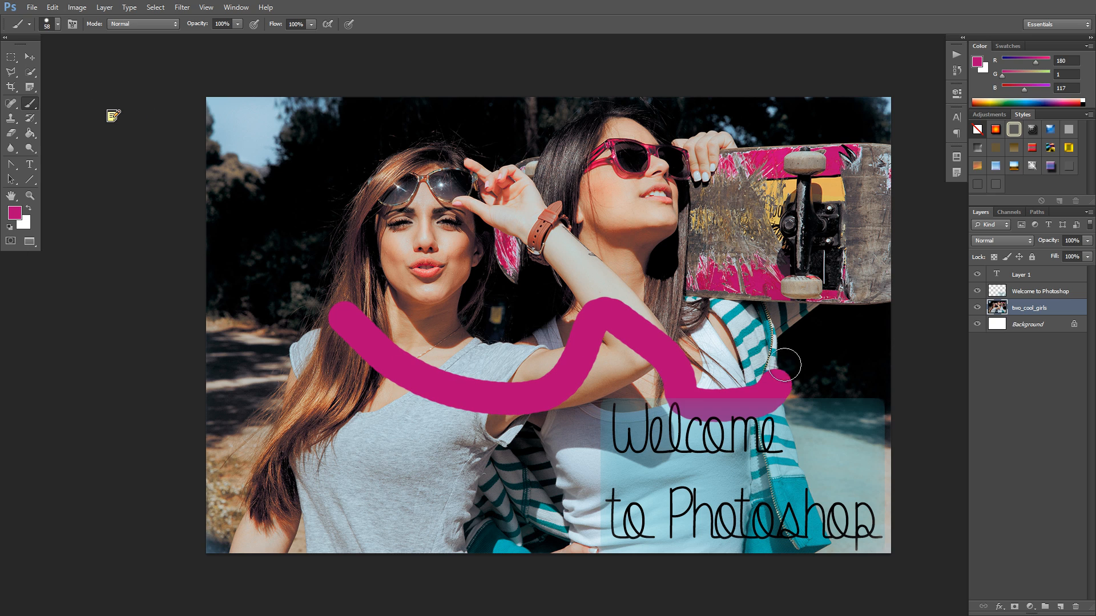
drag(783, 367, 545, 125)
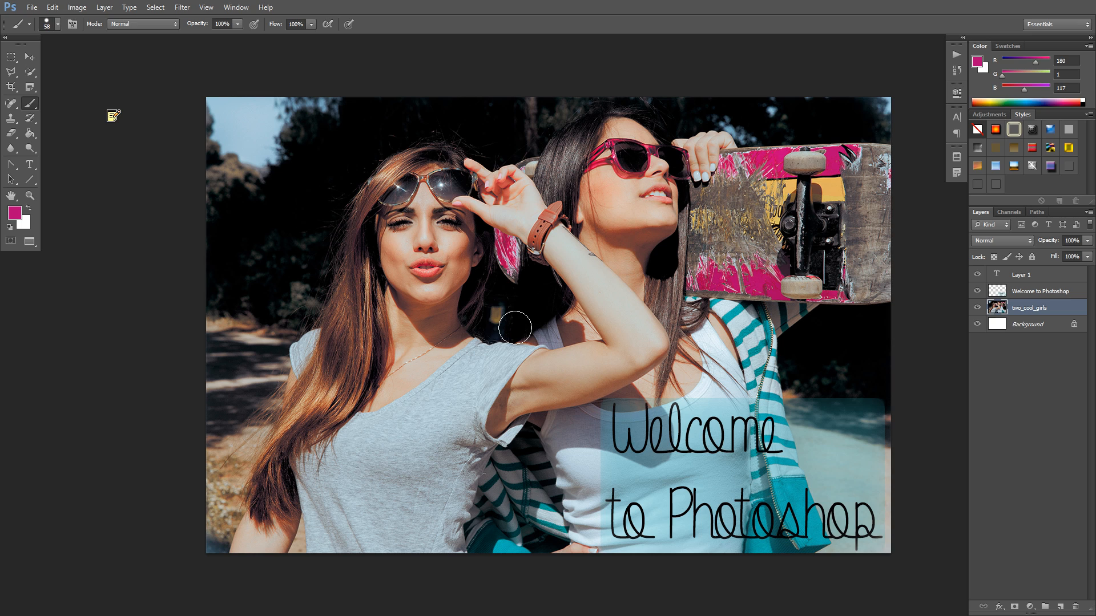
mouse_move(403, 292)
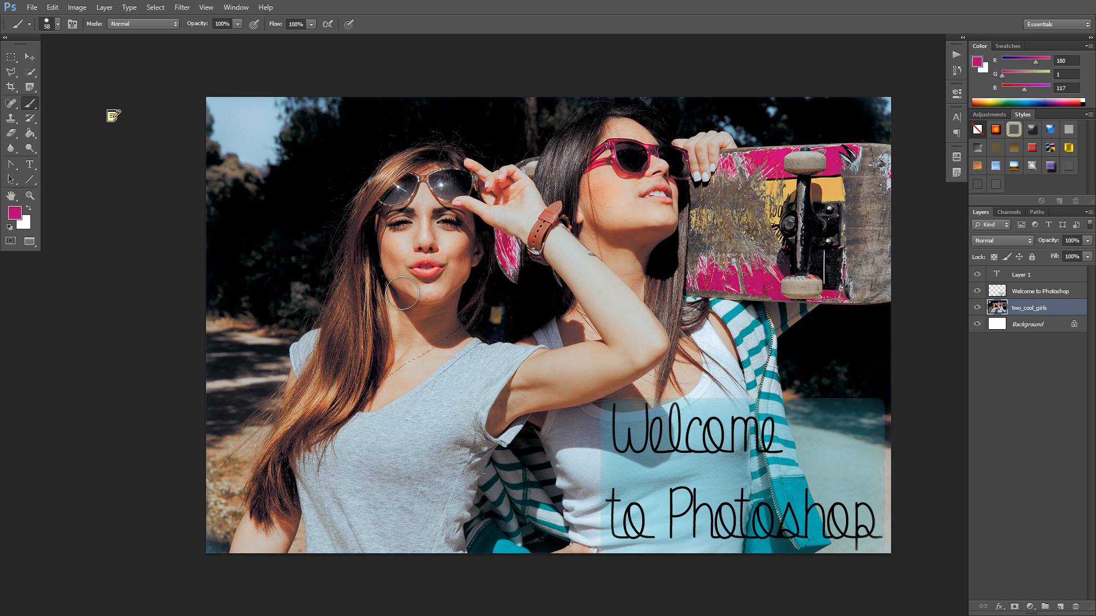
mouse_move(55, 149)
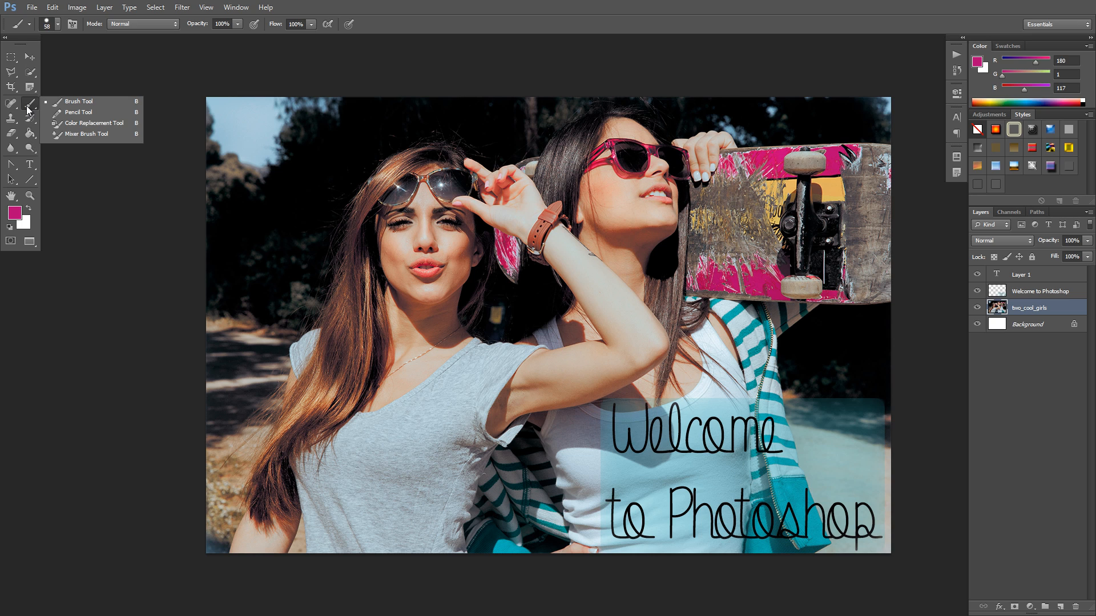
mouse_move(458, 299)
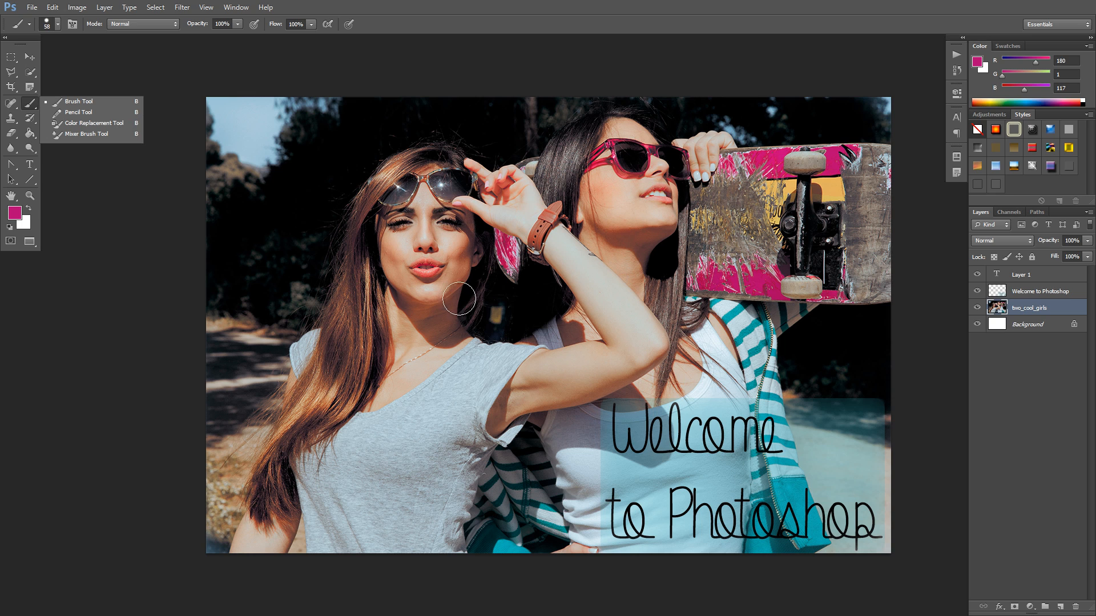
drag(457, 296, 622, 311)
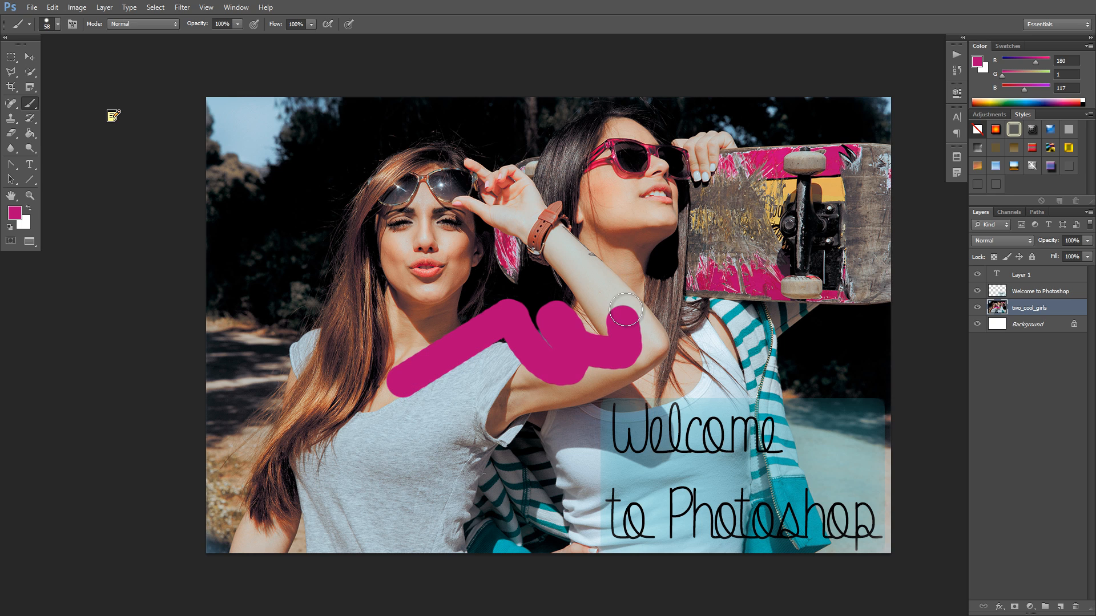
mouse_move(503, 269)
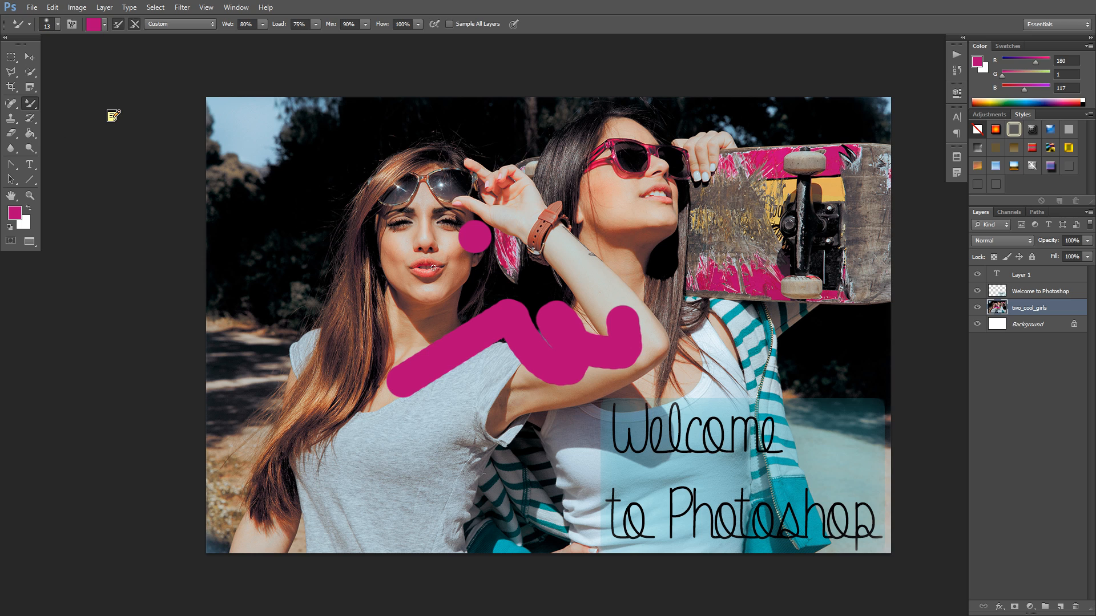
click(11, 103)
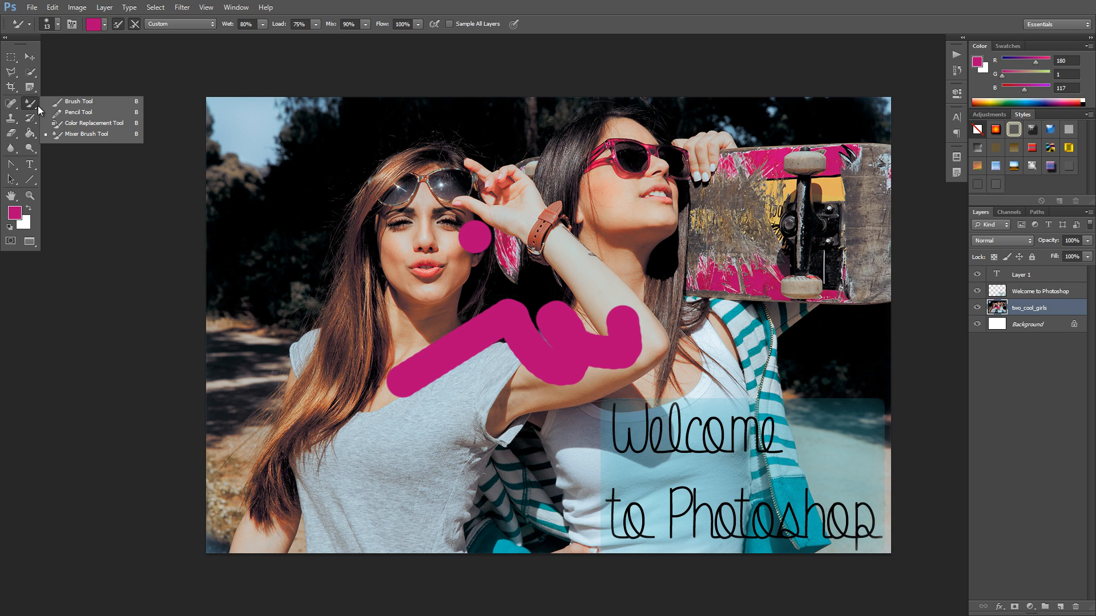
click(79, 112)
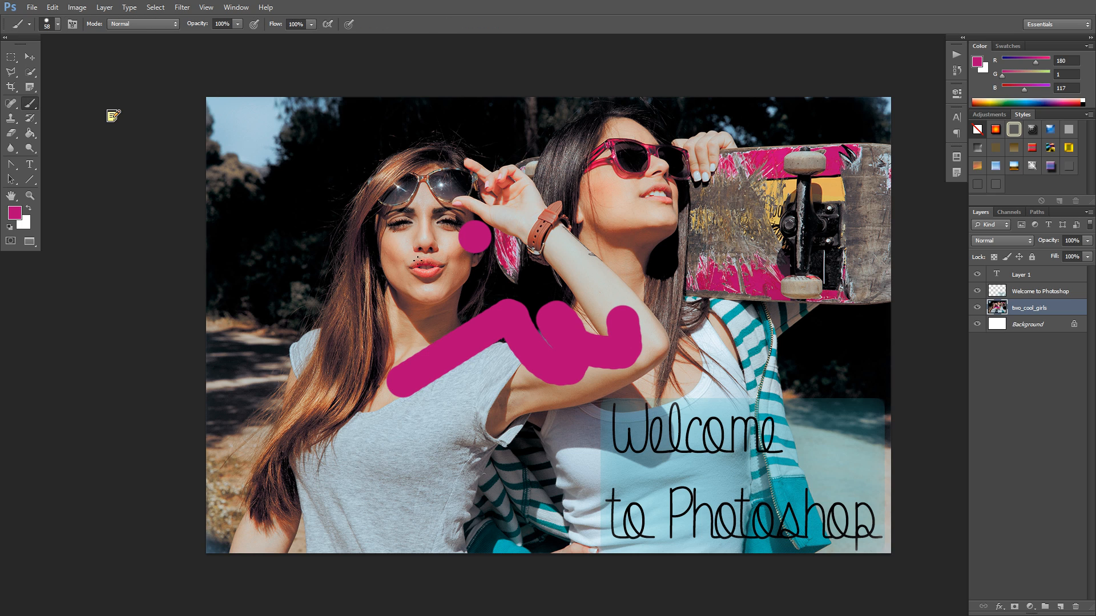
click(11, 103)
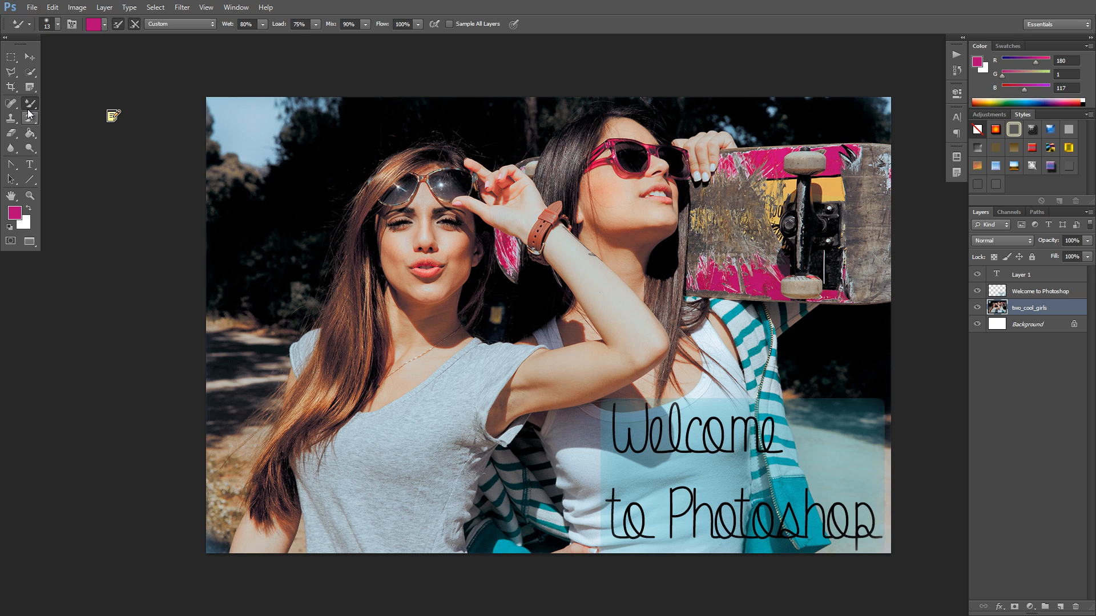
mouse_move(30, 119)
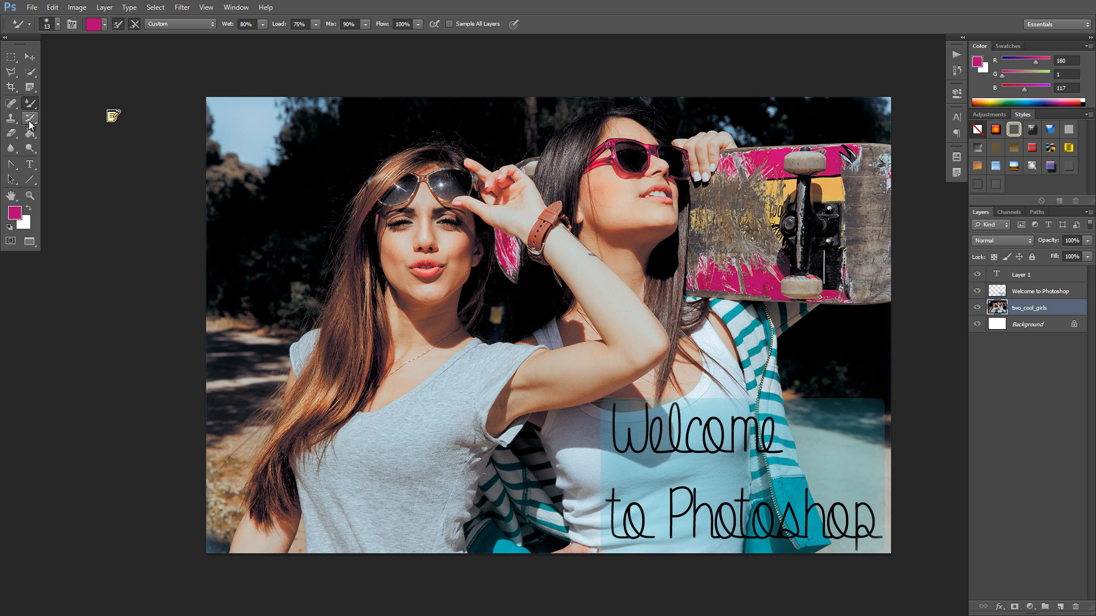
mouse_move(30, 127)
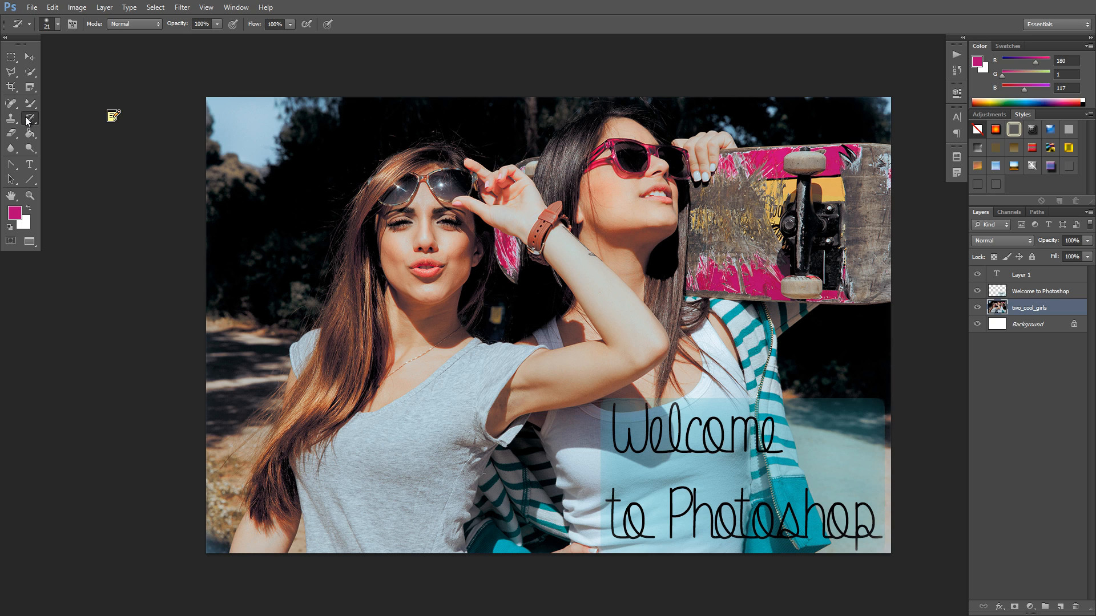
Select the Clone Stamp Tool, sampling the current layer with aligned sampling on
click(12, 118)
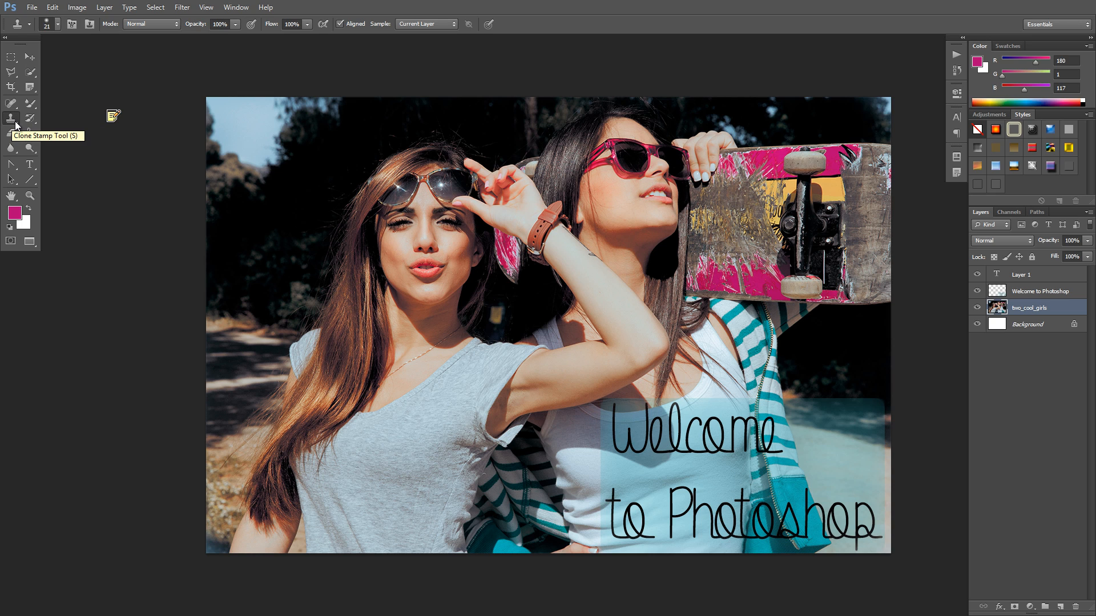
click(12, 118)
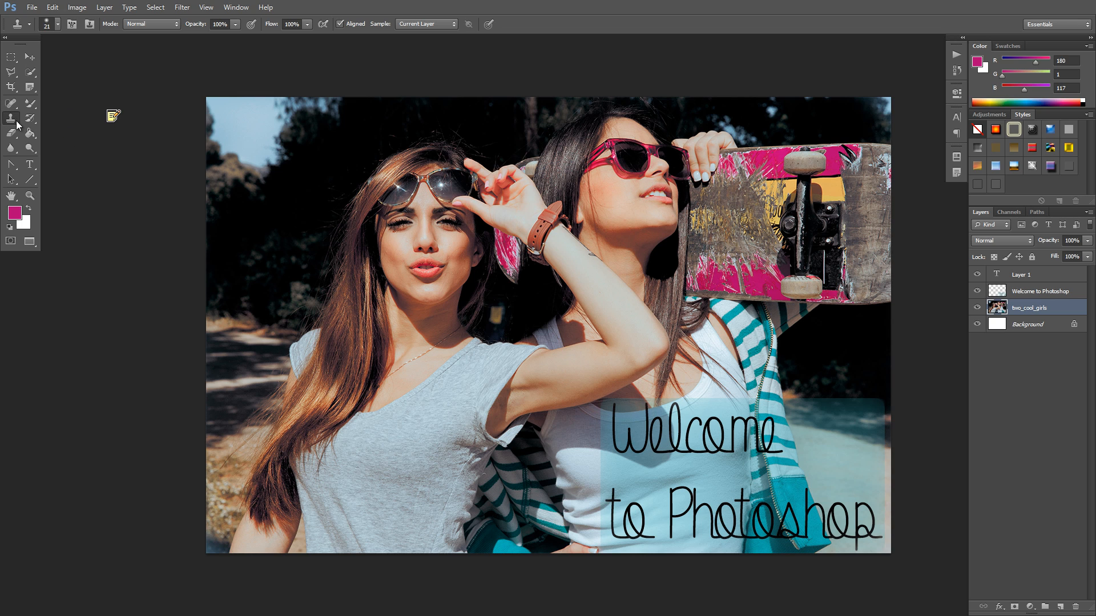
mouse_move(54, 138)
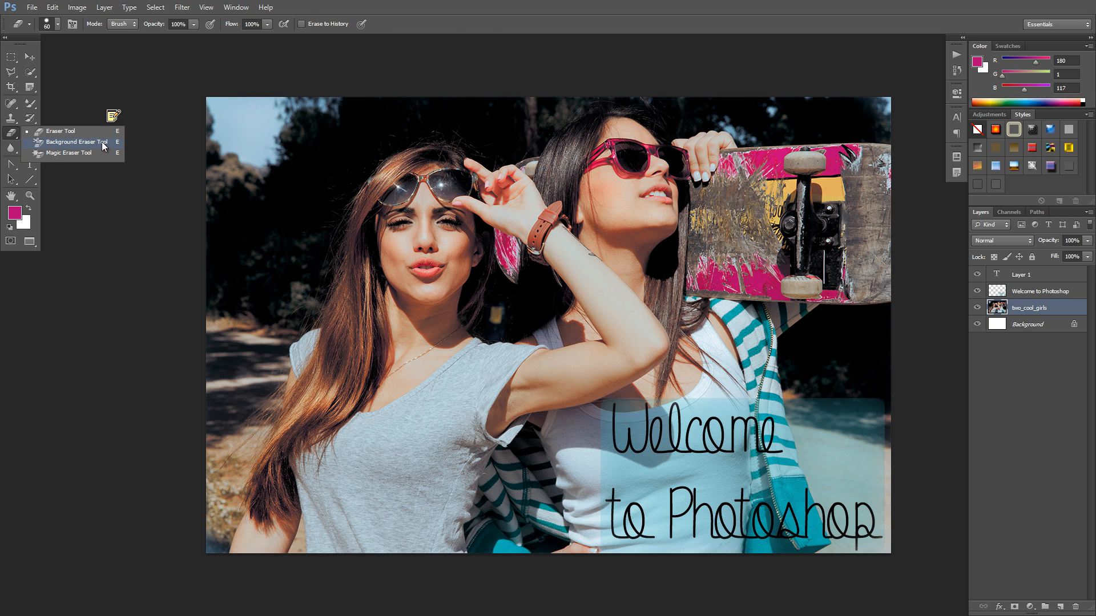
Choose the Eraser Tool
click(66, 142)
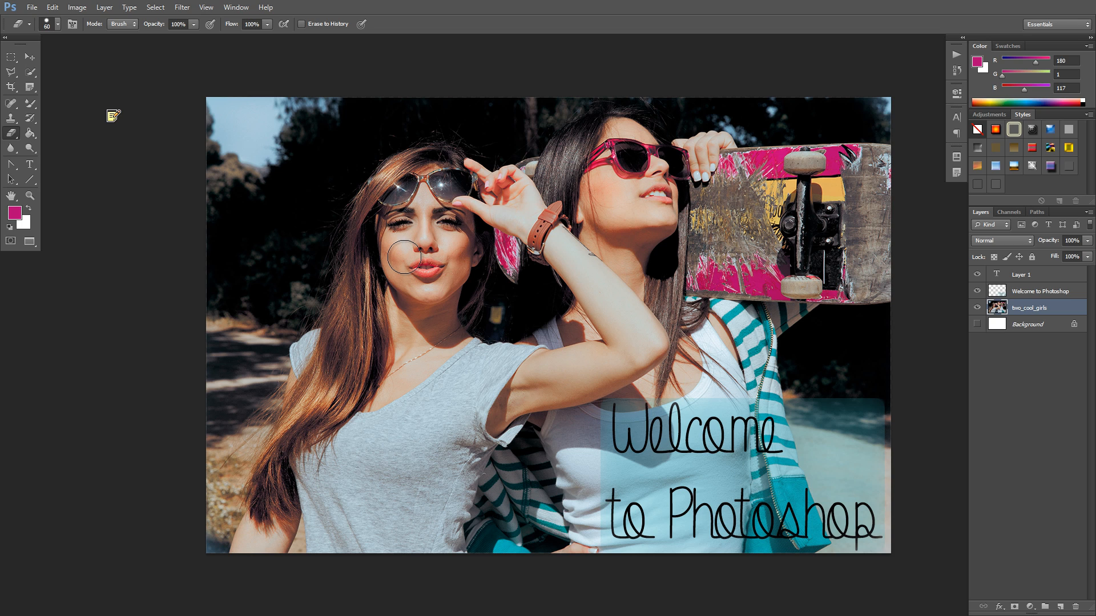
mouse_move(165, 94)
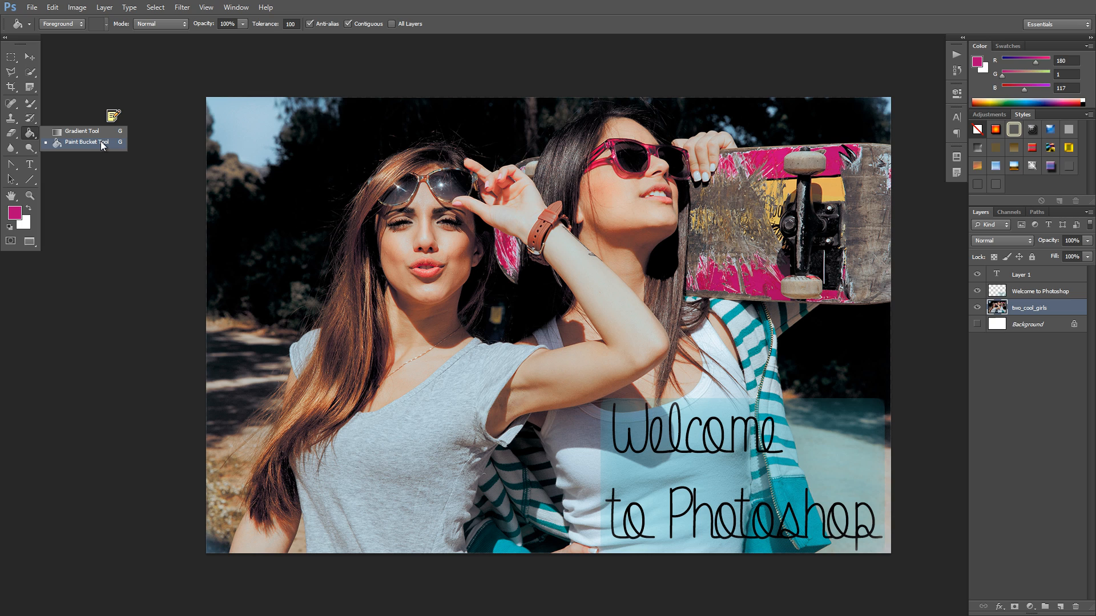
mouse_move(83, 144)
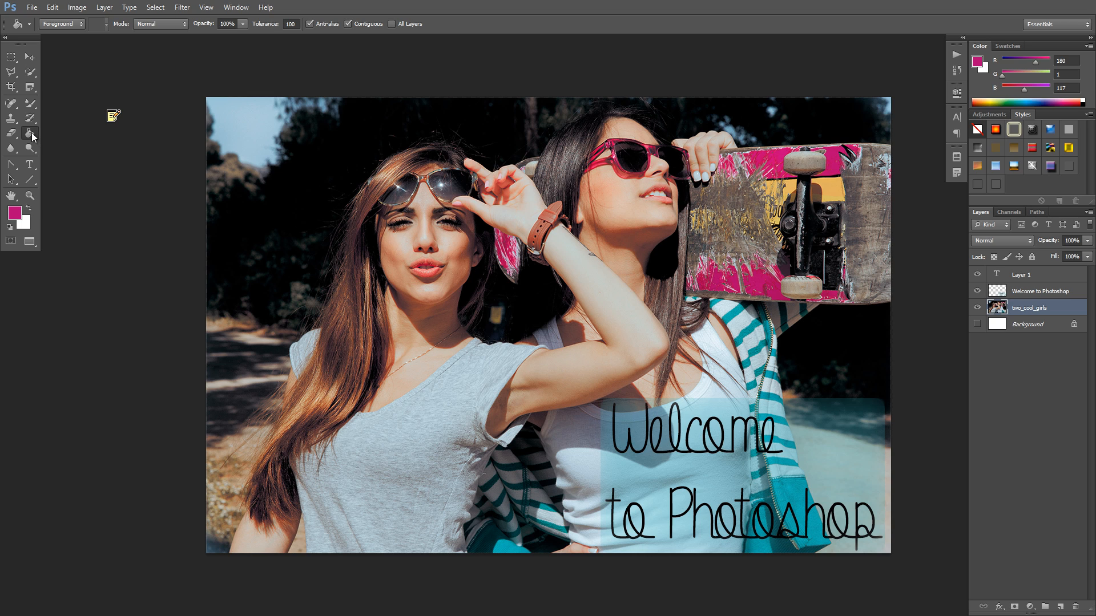
mouse_move(30, 134)
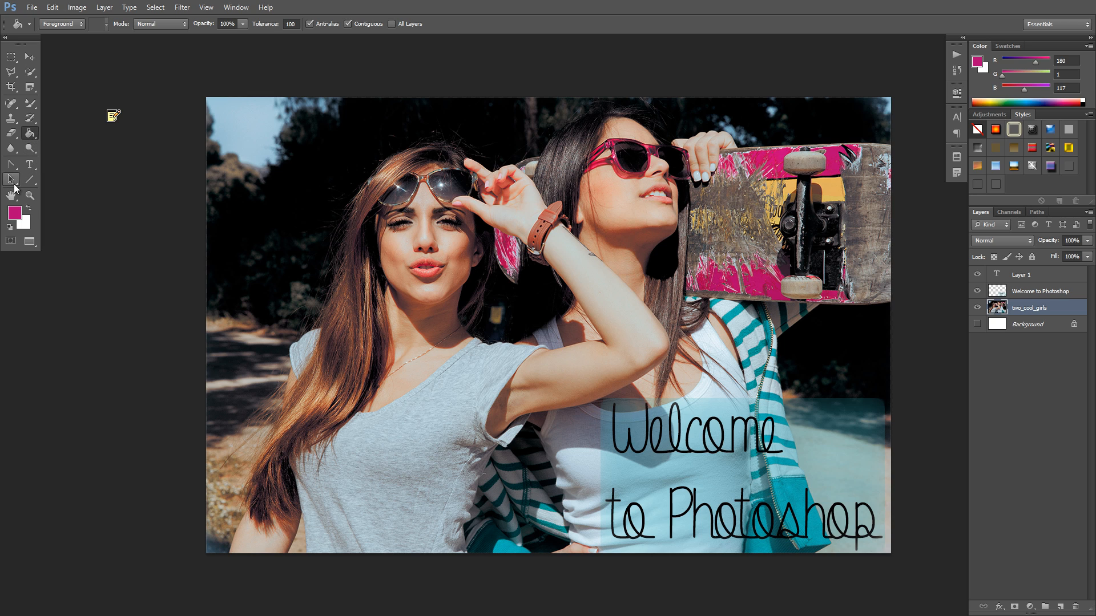
Dodge the left girl's neck and burn her raised forearm
click(11, 148)
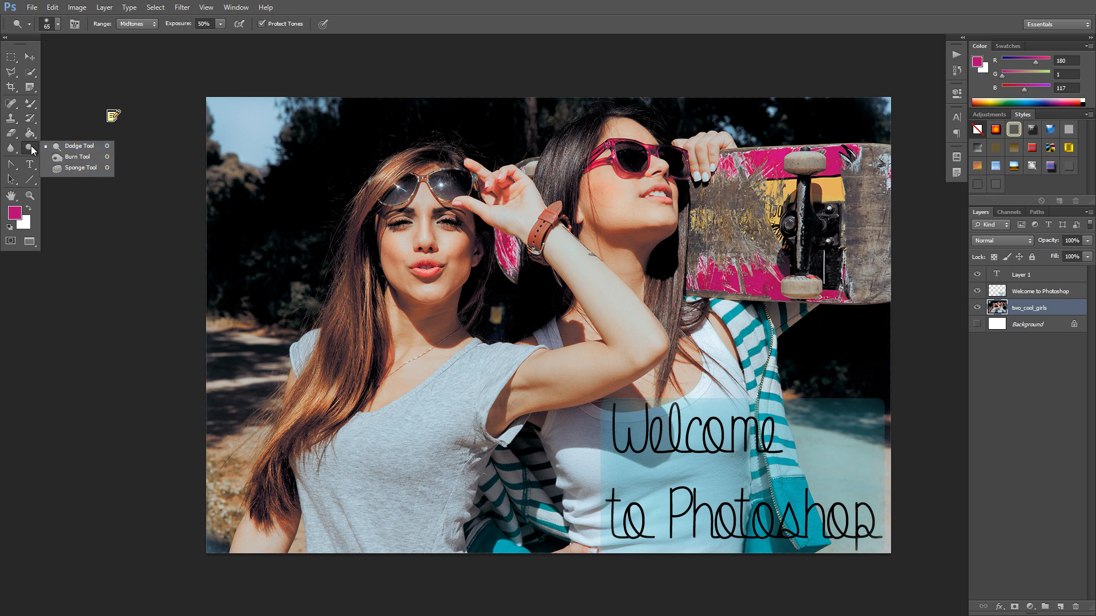
click(12, 133)
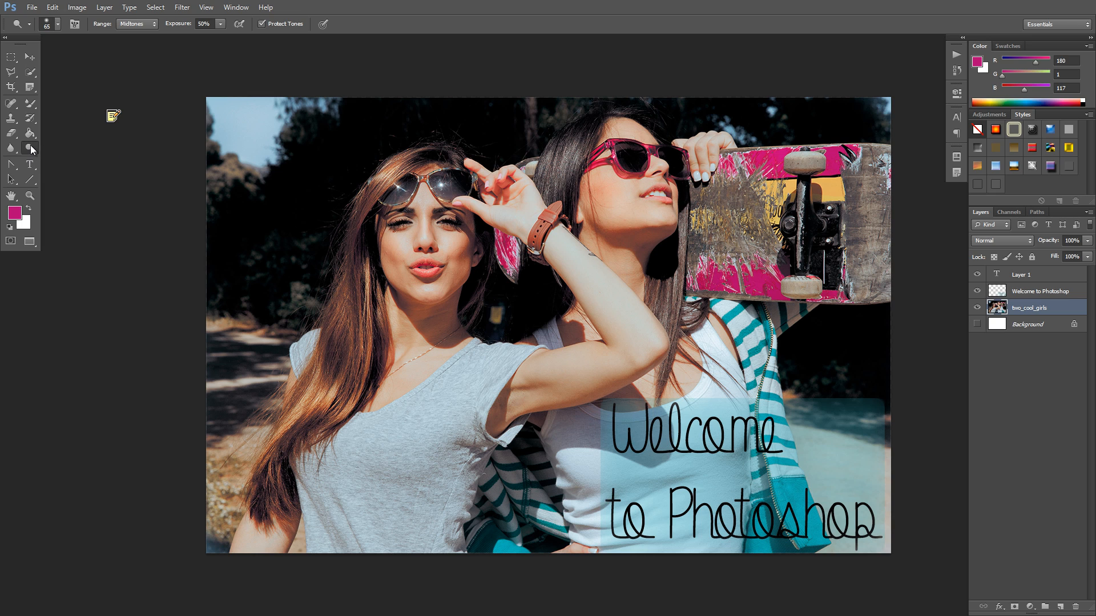
click(12, 149)
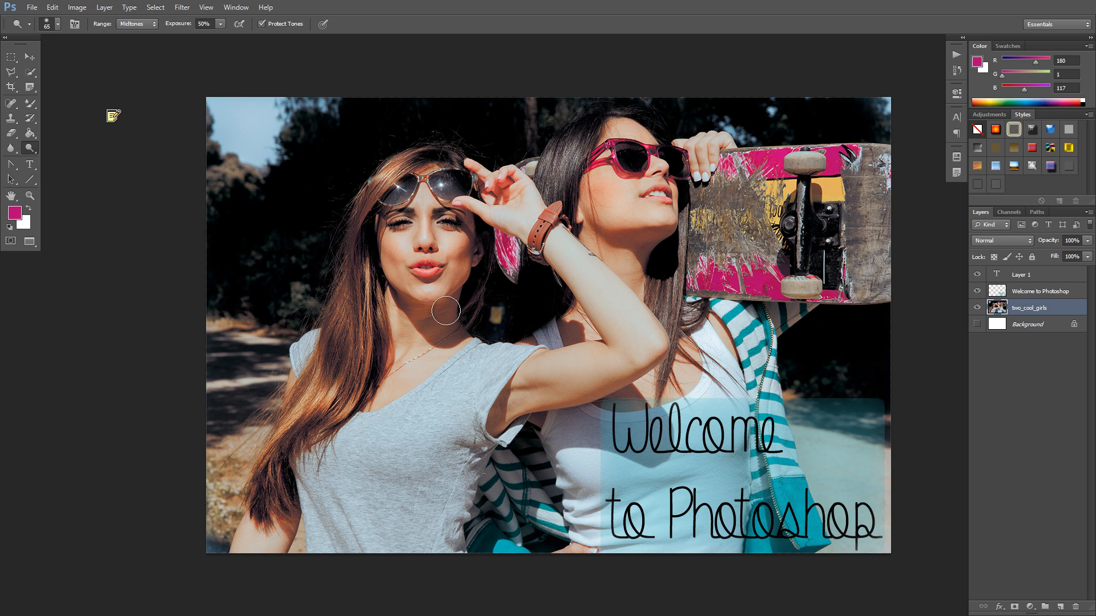
drag(447, 311, 638, 326)
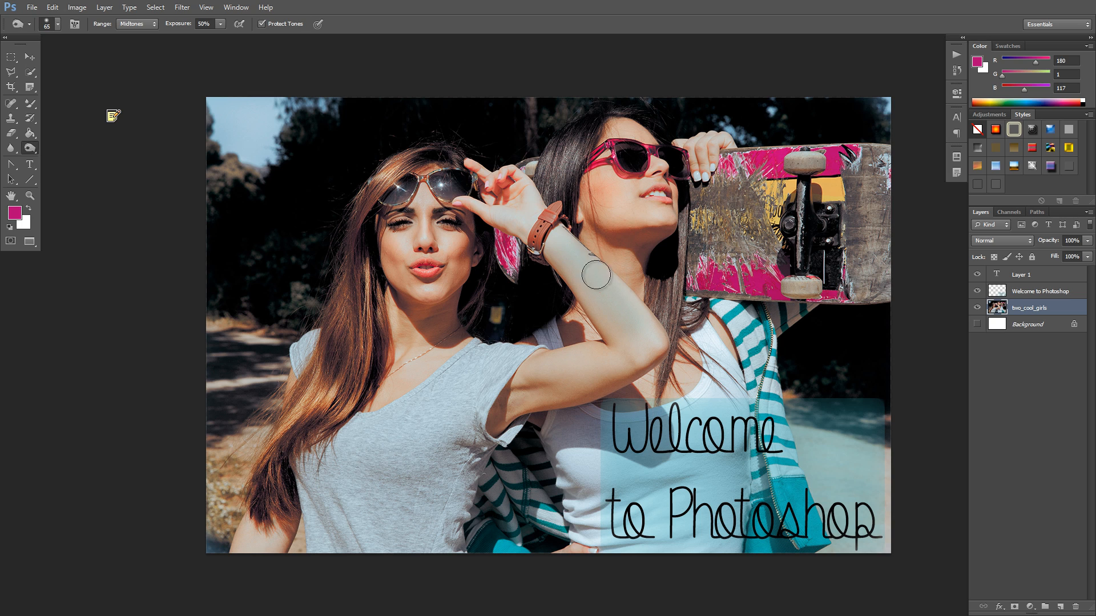
drag(595, 274, 628, 336)
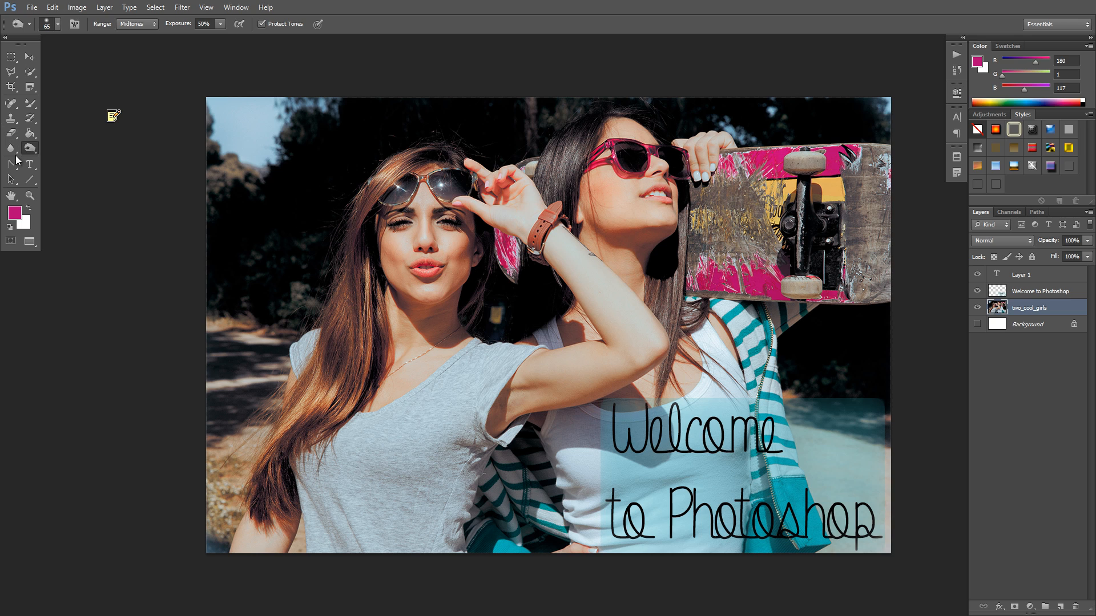
Try the Blur Tool, then switch to the Smudge Tool
click(10, 147)
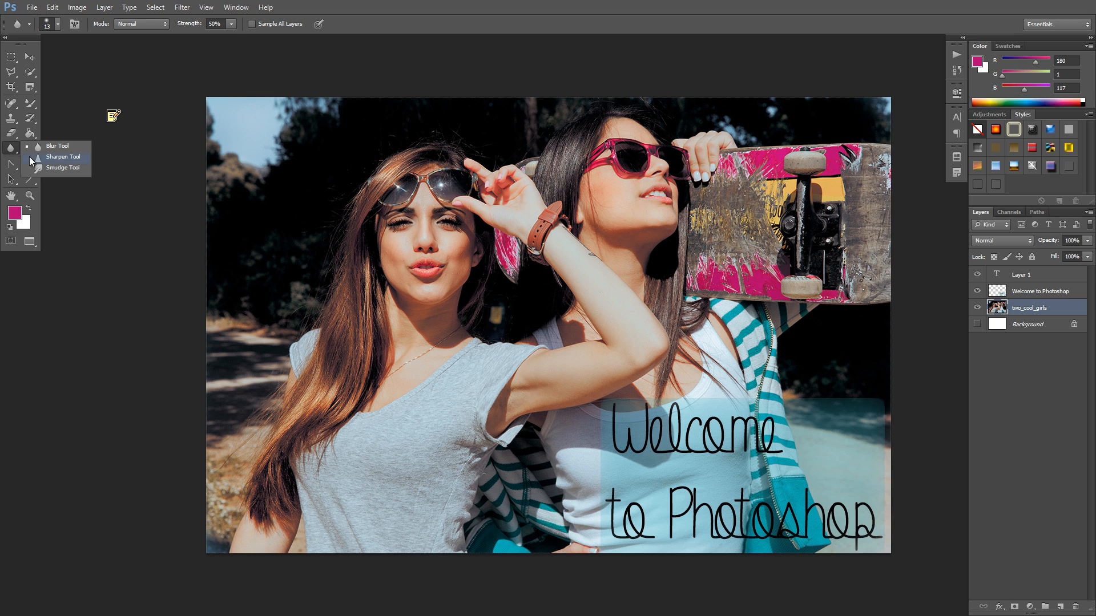
click(63, 156)
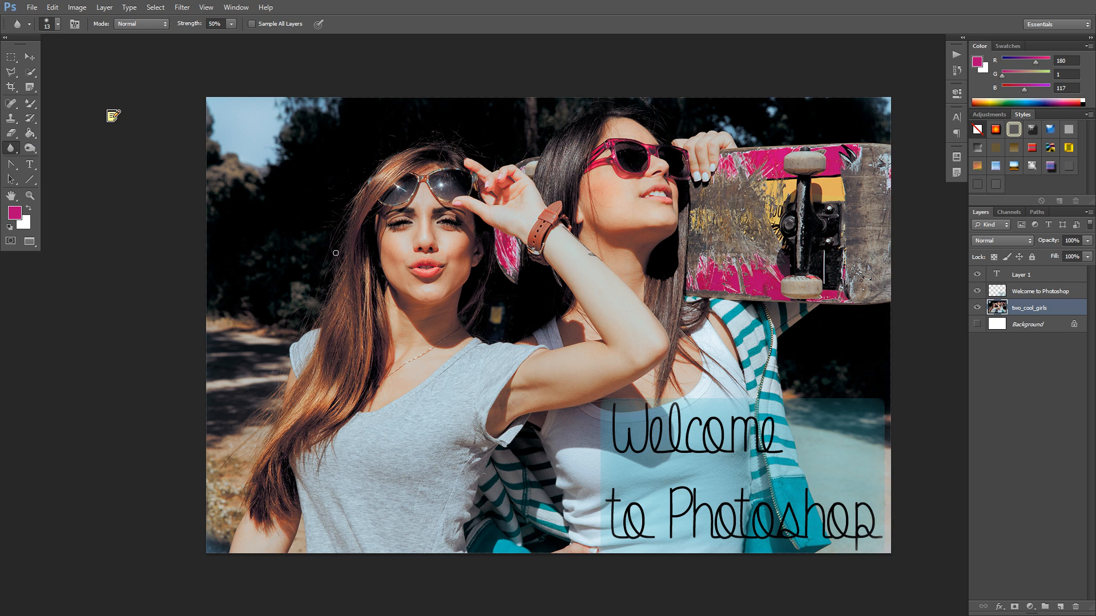
mouse_move(12, 150)
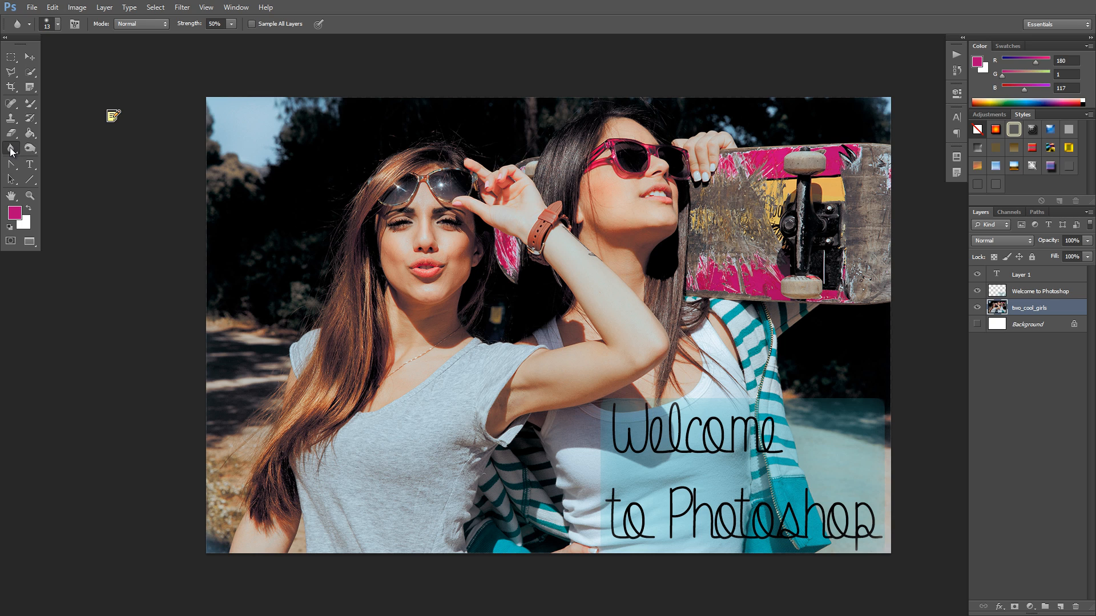
click(10, 150)
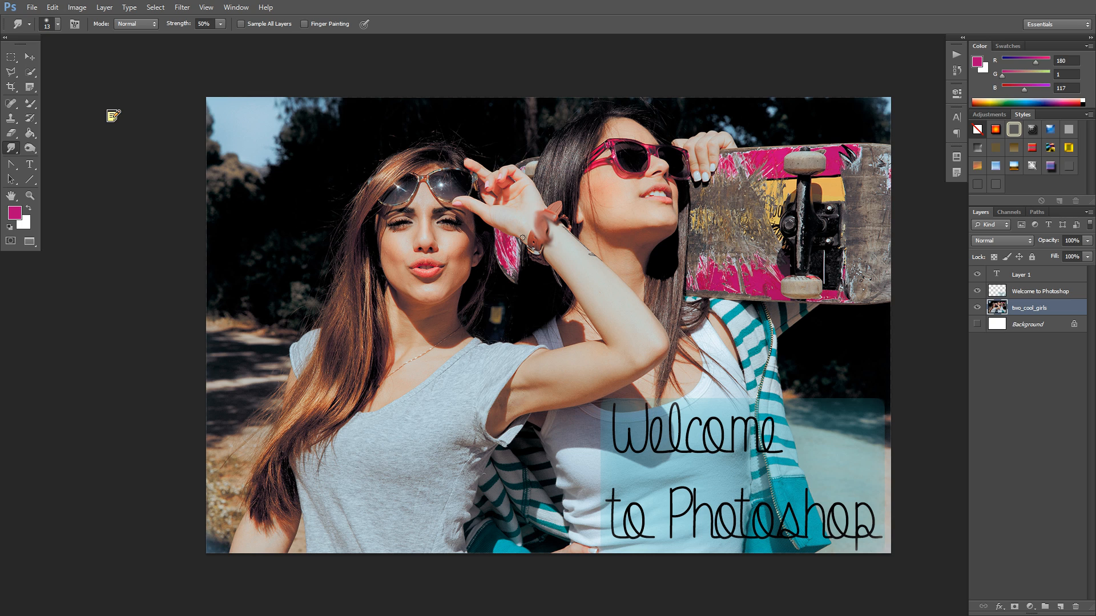
mouse_move(542, 228)
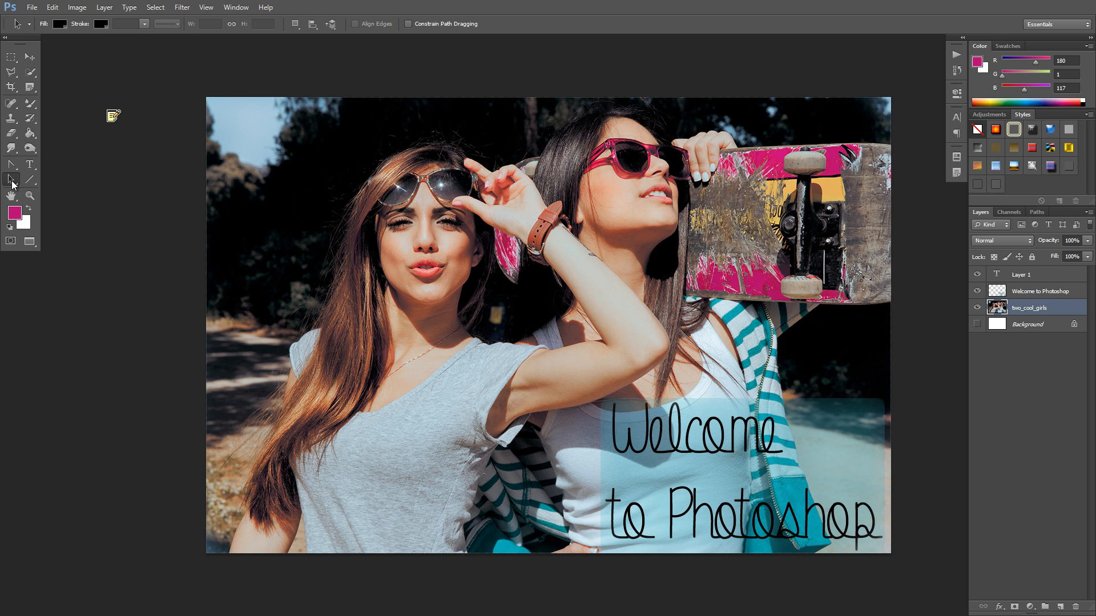
mouse_move(12, 165)
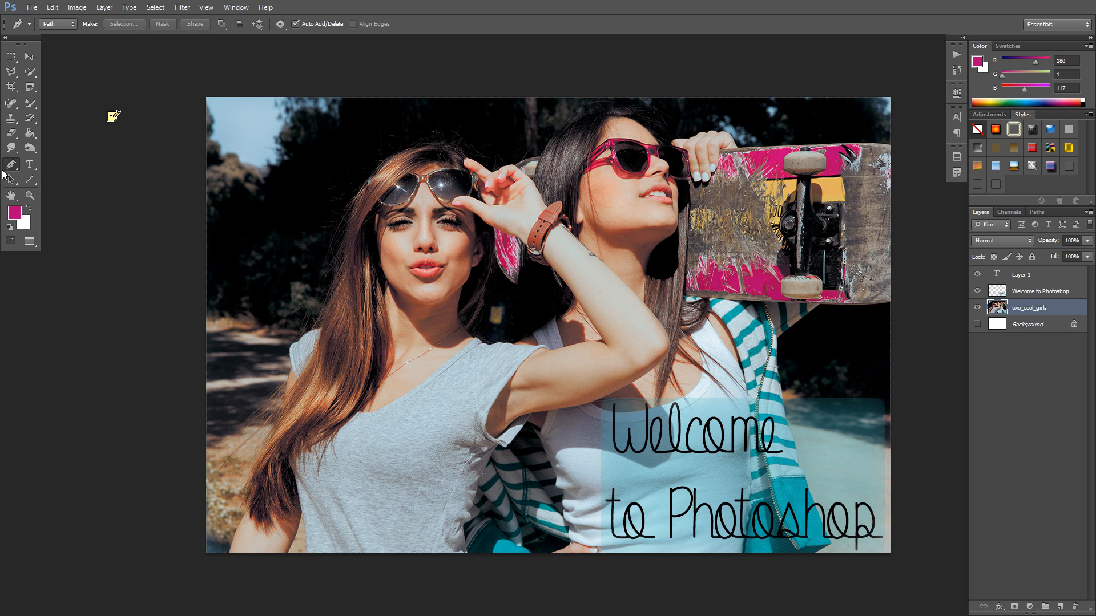
Choose the Delete Anchor Point Tool from the Pen flyout
click(12, 166)
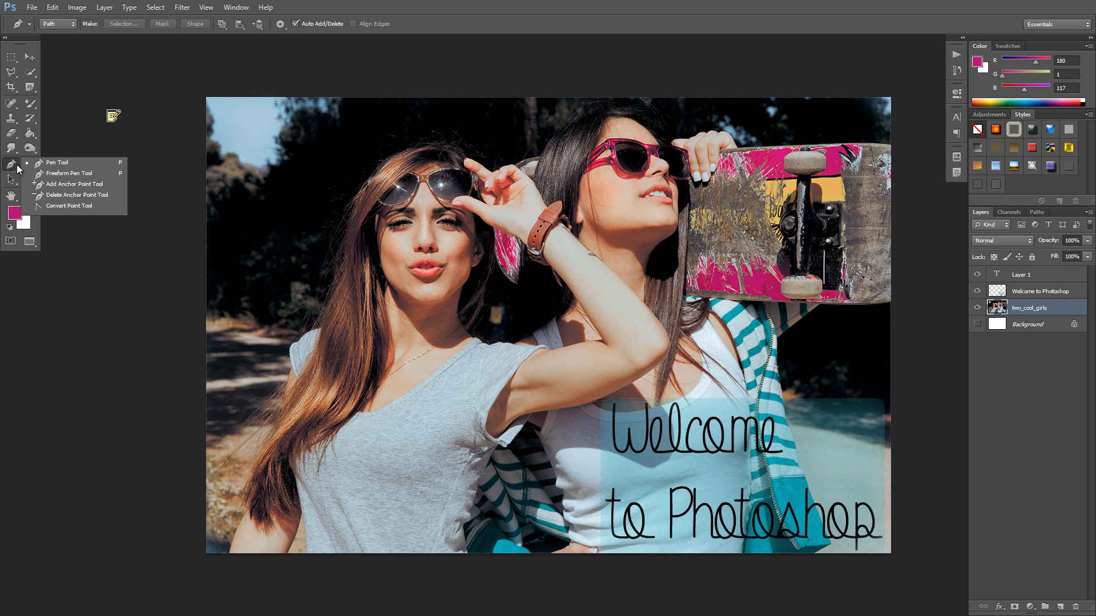
mouse_move(73, 194)
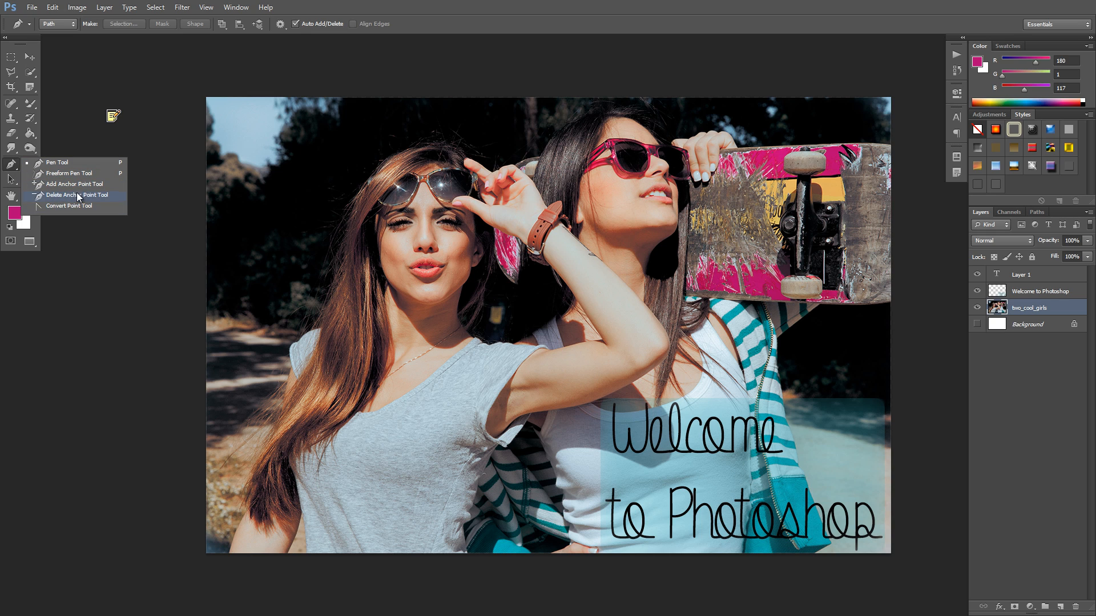
click(69, 195)
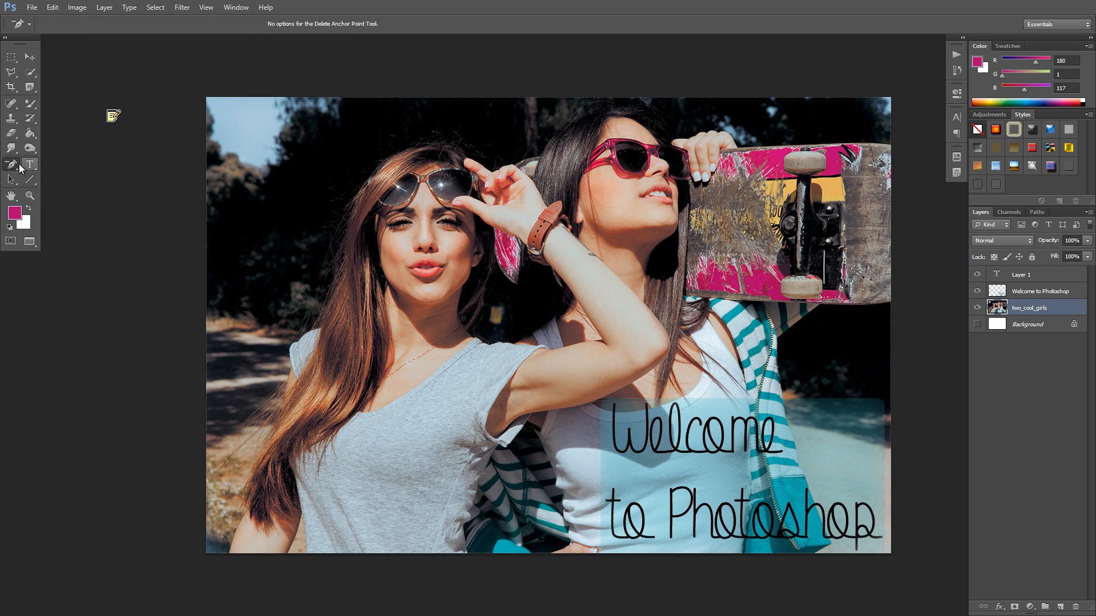
Start vertical text 'DKKDKA' on the left girl's shirt with the Vertical Type Tool
click(11, 164)
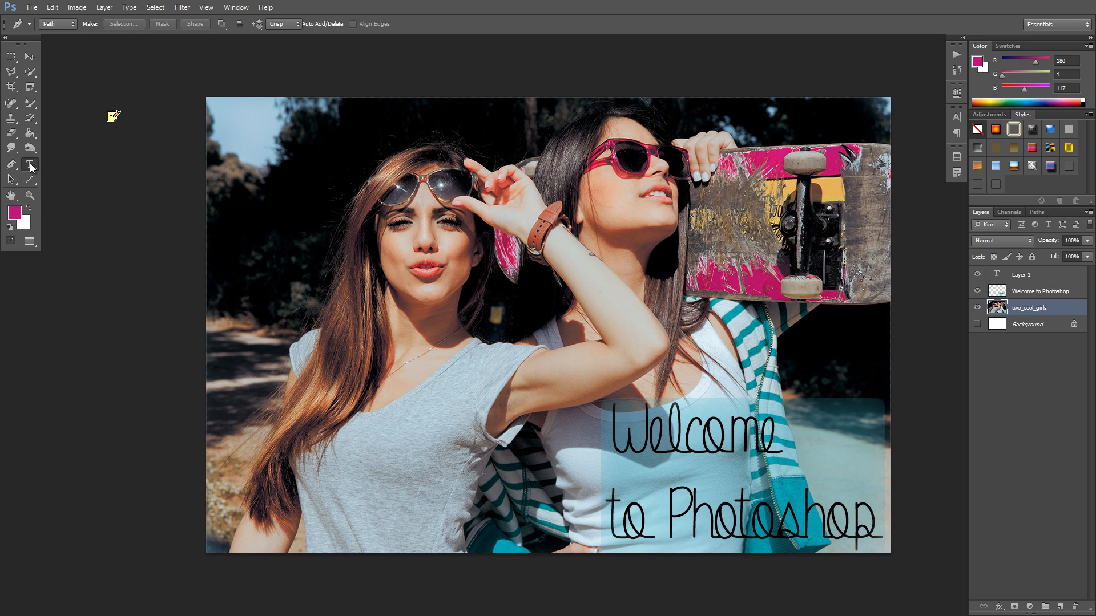
click(30, 164)
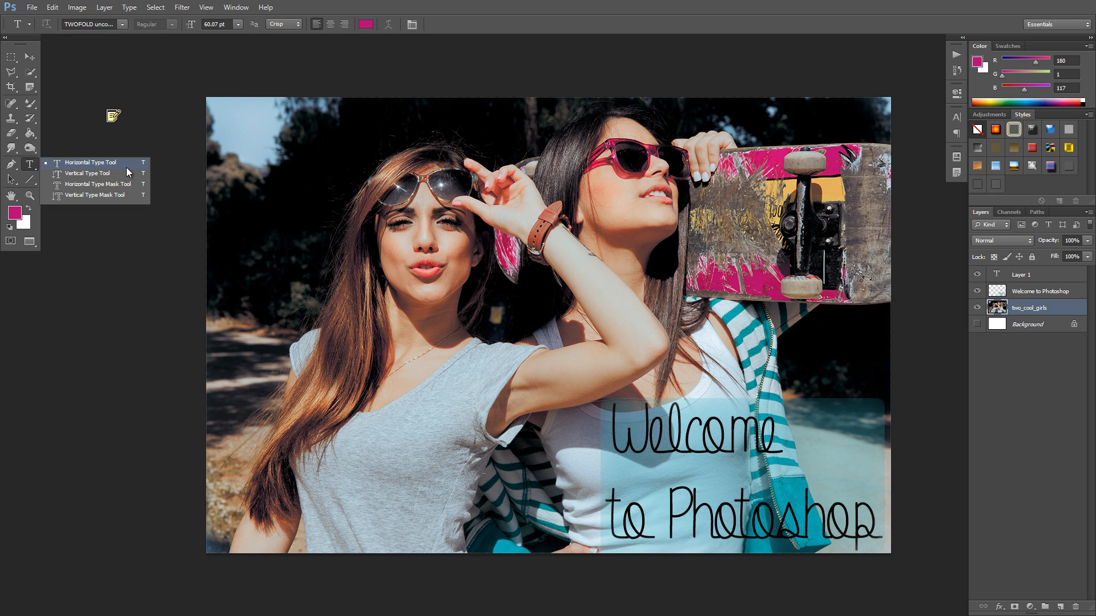
mouse_move(97, 184)
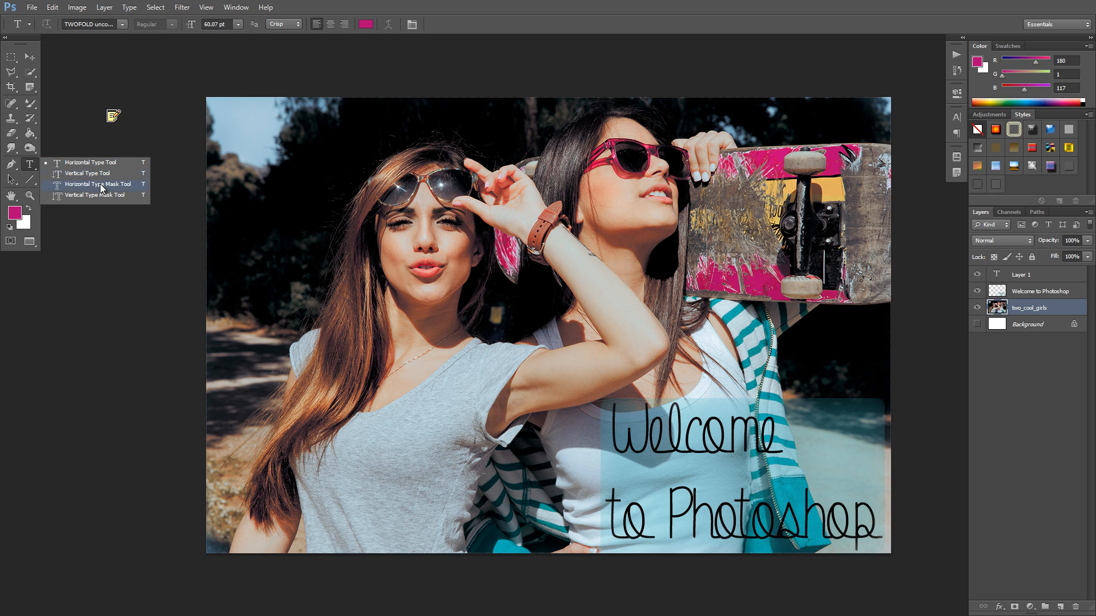
mouse_move(91, 195)
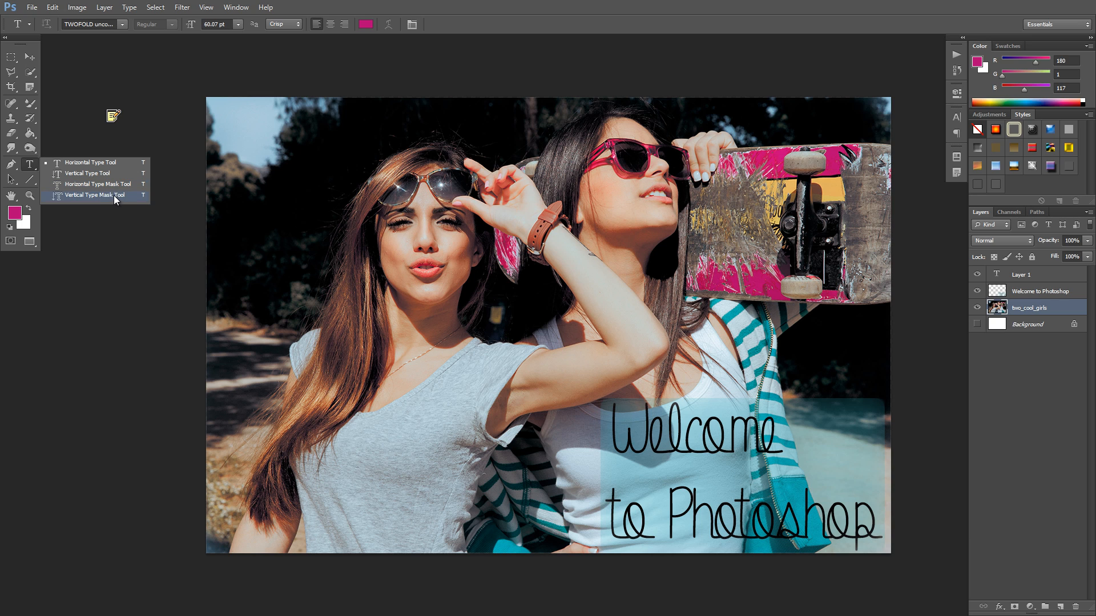
click(96, 196)
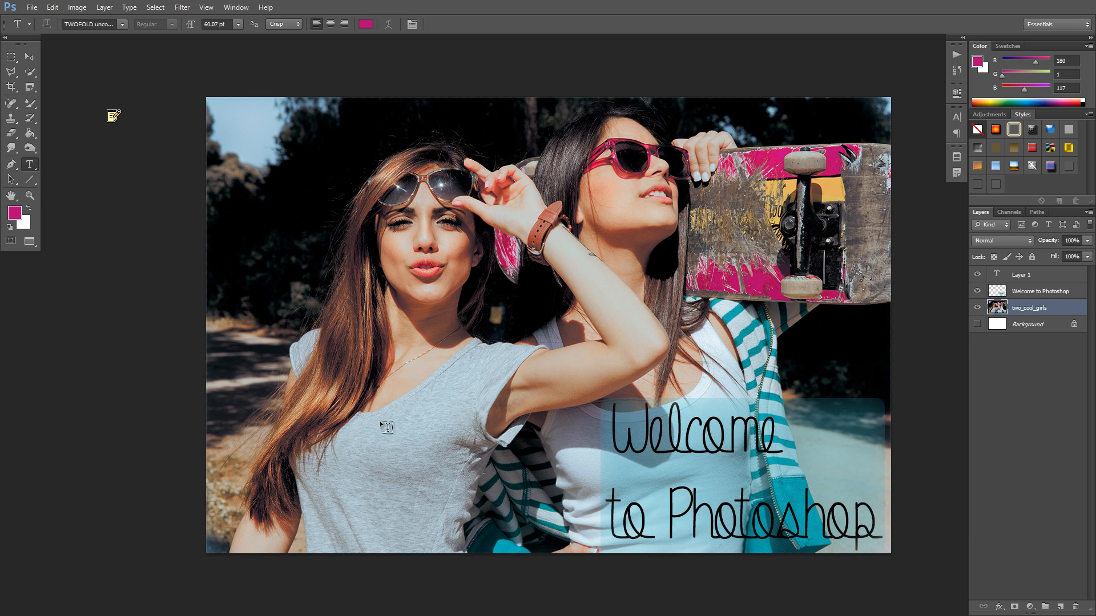
click(497, 451)
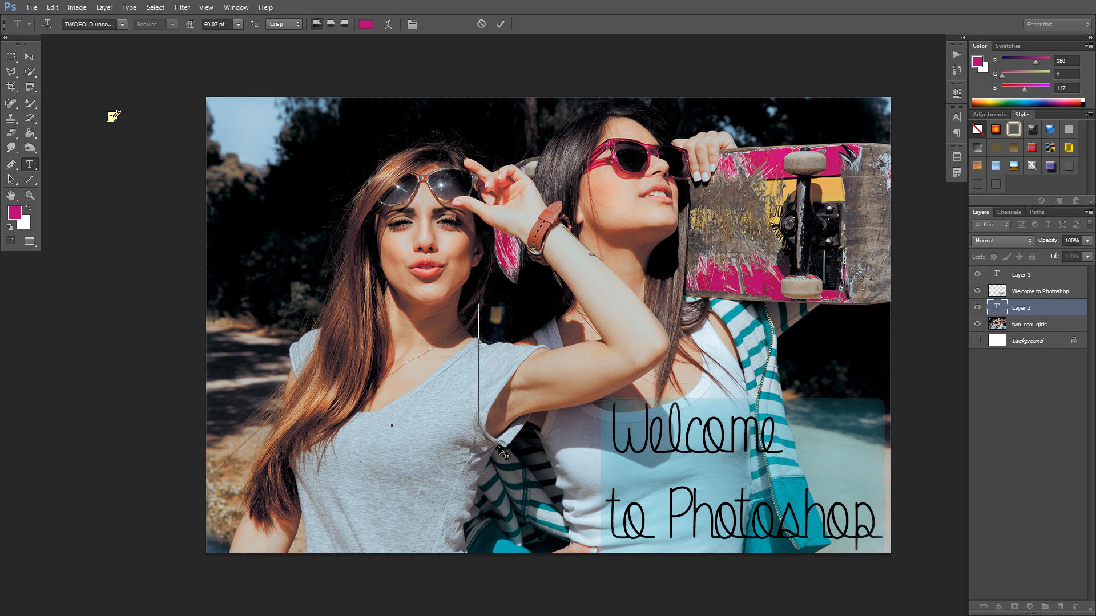
text(DKKDKA)
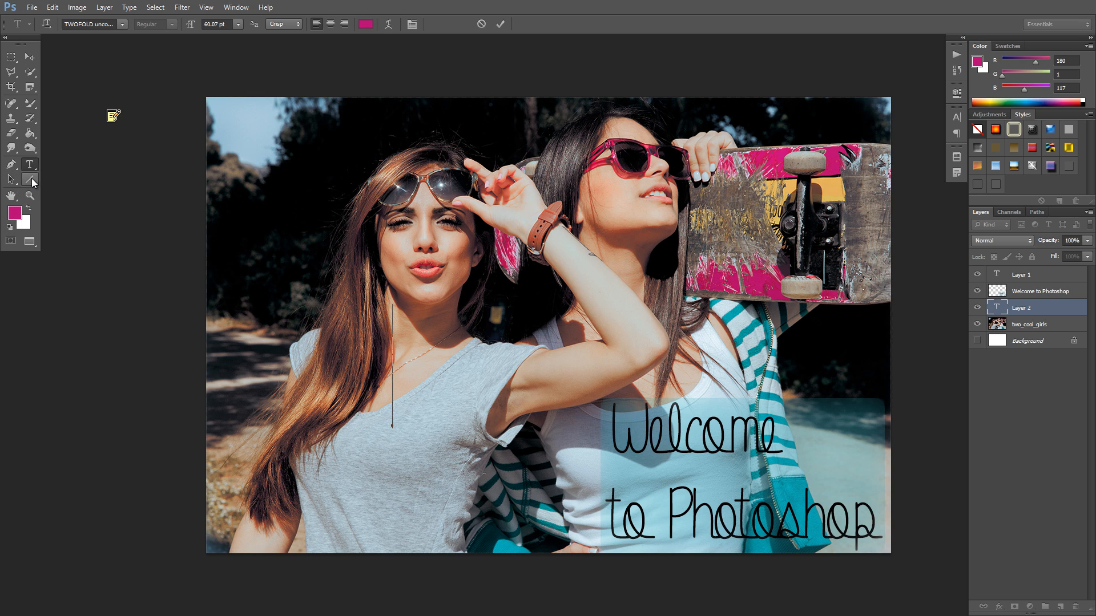
Try dragging a magenta-filled rectangle over the left girl's face with the Rectangle Tool
click(29, 178)
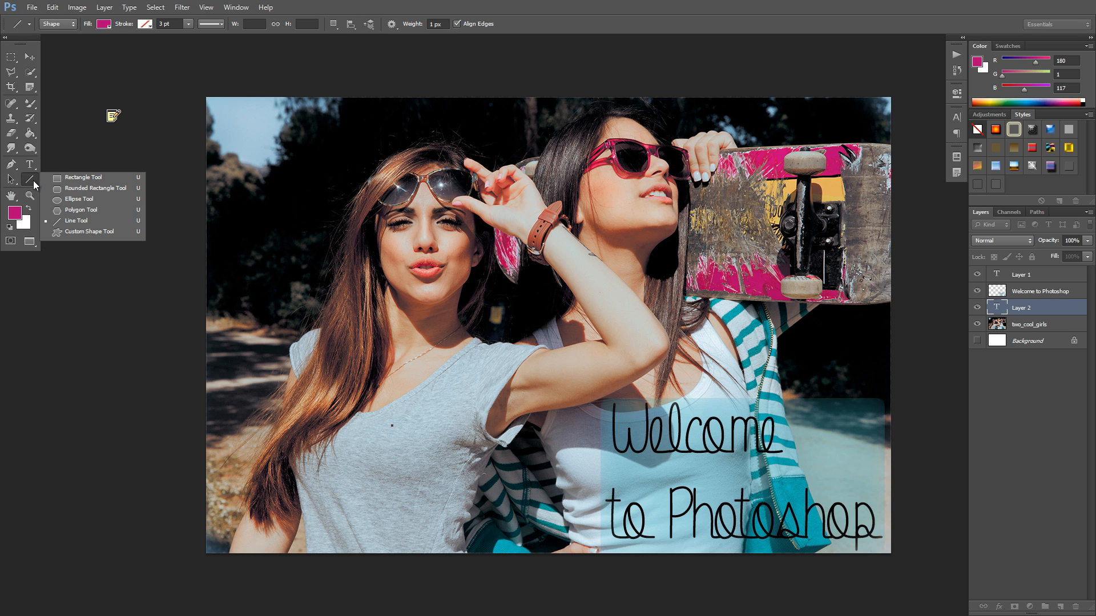
mouse_move(82, 177)
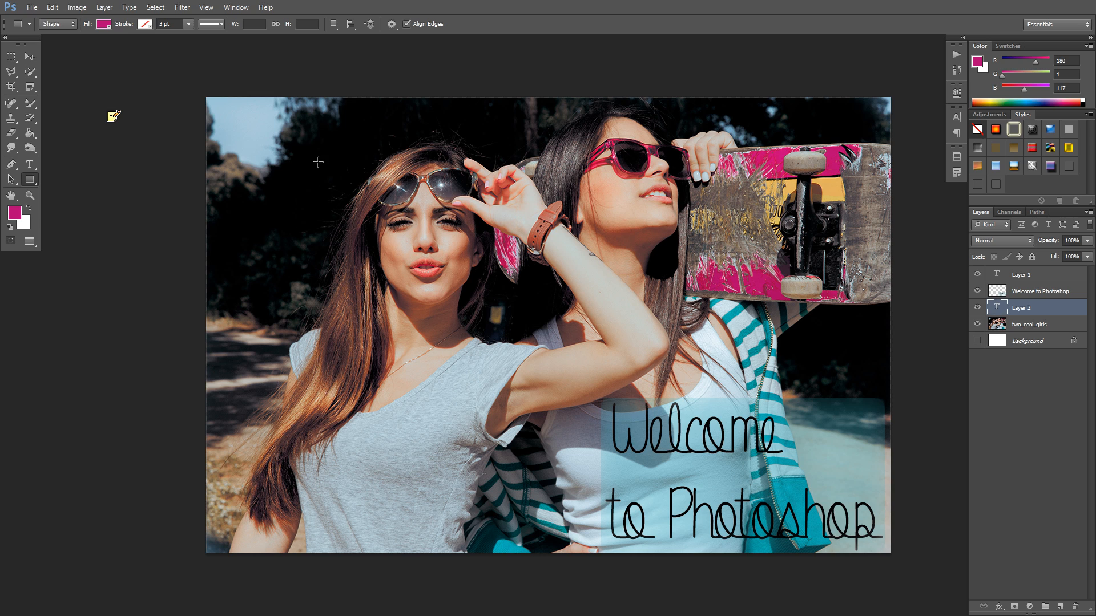
drag(318, 162, 499, 293)
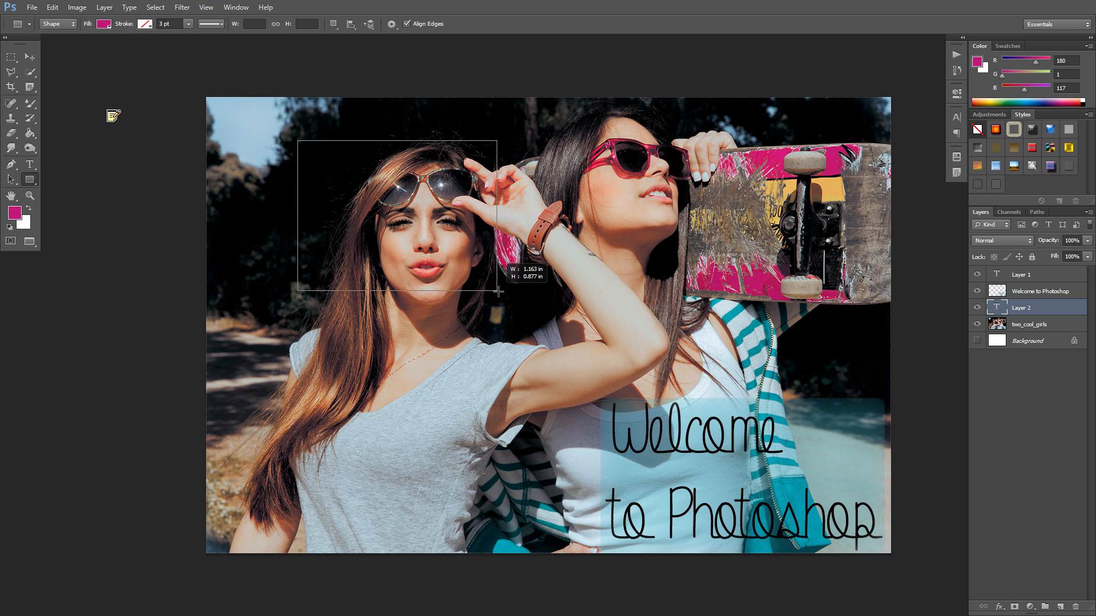
drag(297, 144, 500, 291)
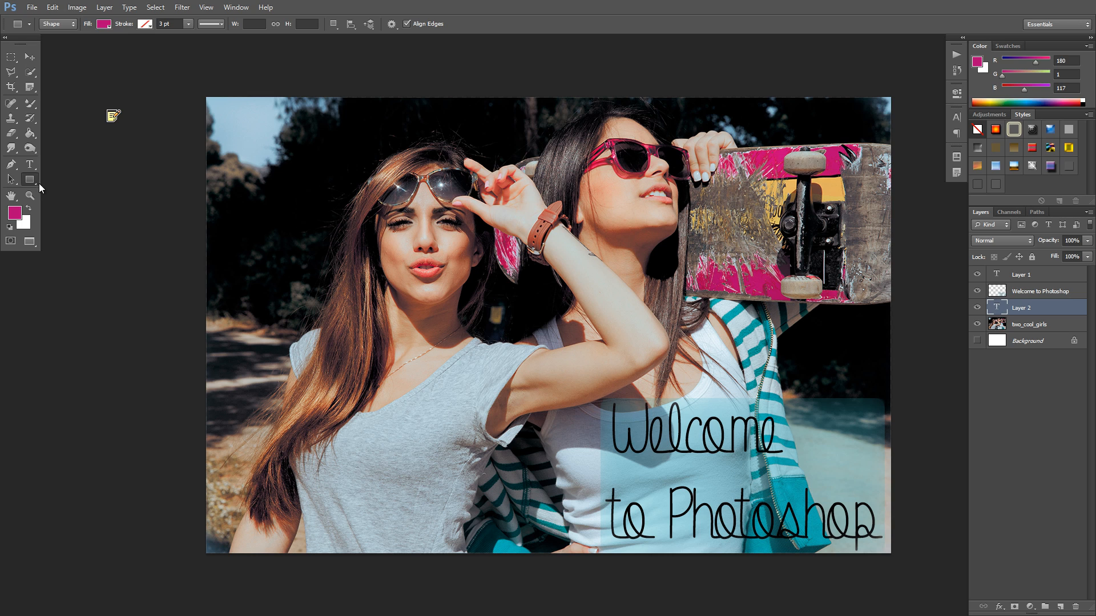
click(30, 180)
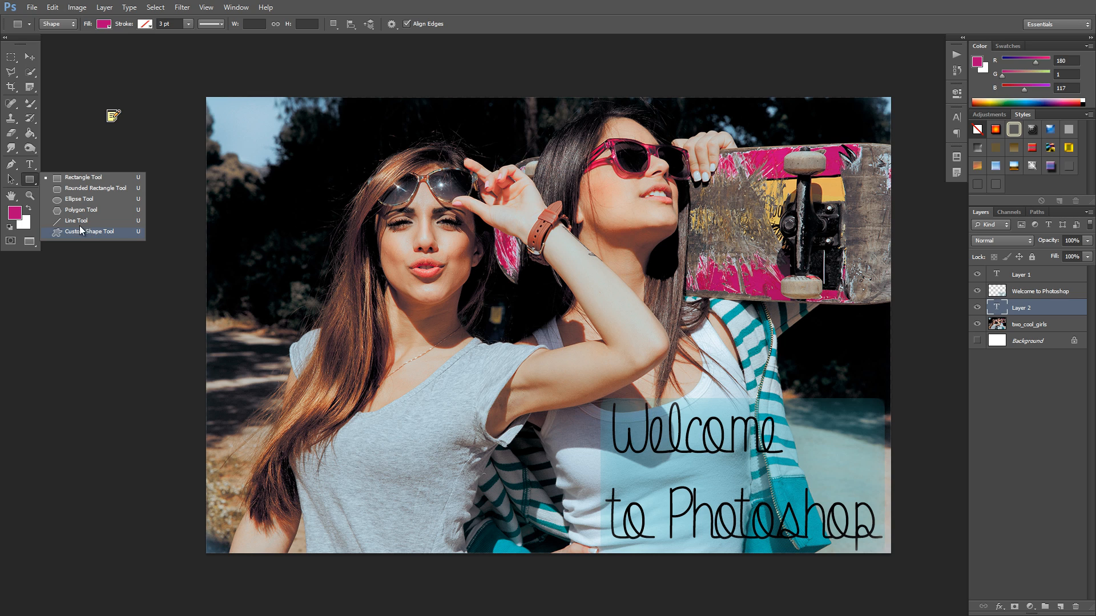
mouse_move(88, 231)
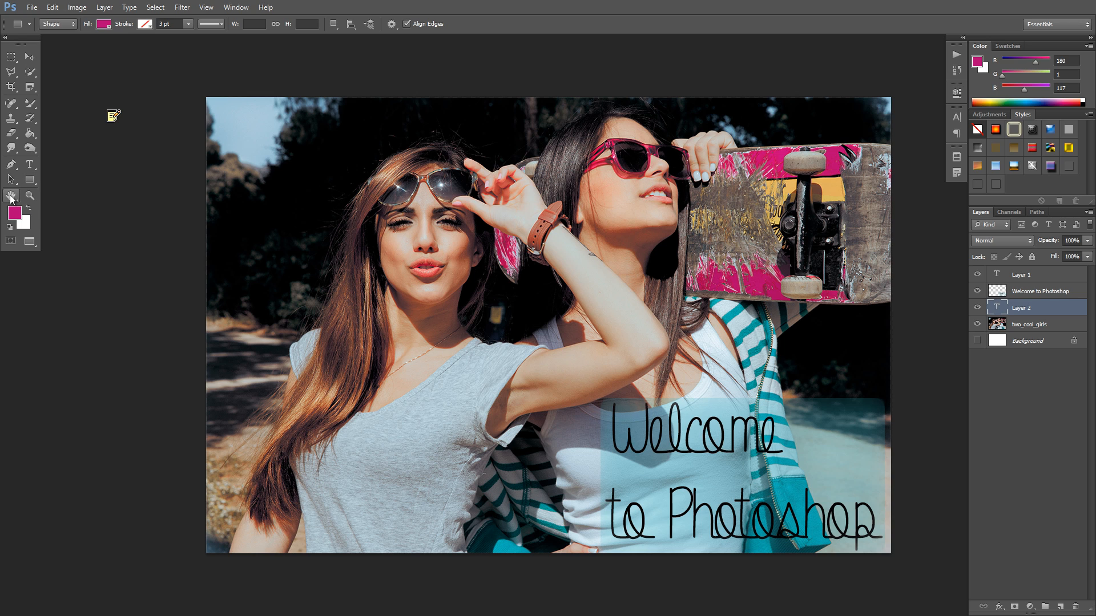
Select the Zoom Tool after viewing the Hand and Rotate View flyout
click(11, 198)
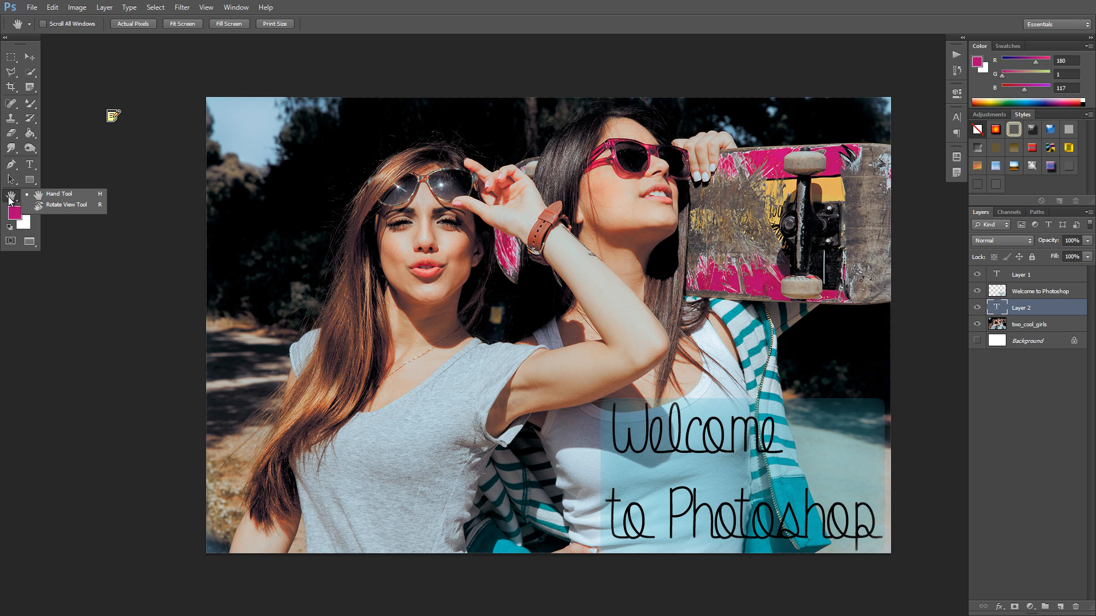
mouse_move(67, 205)
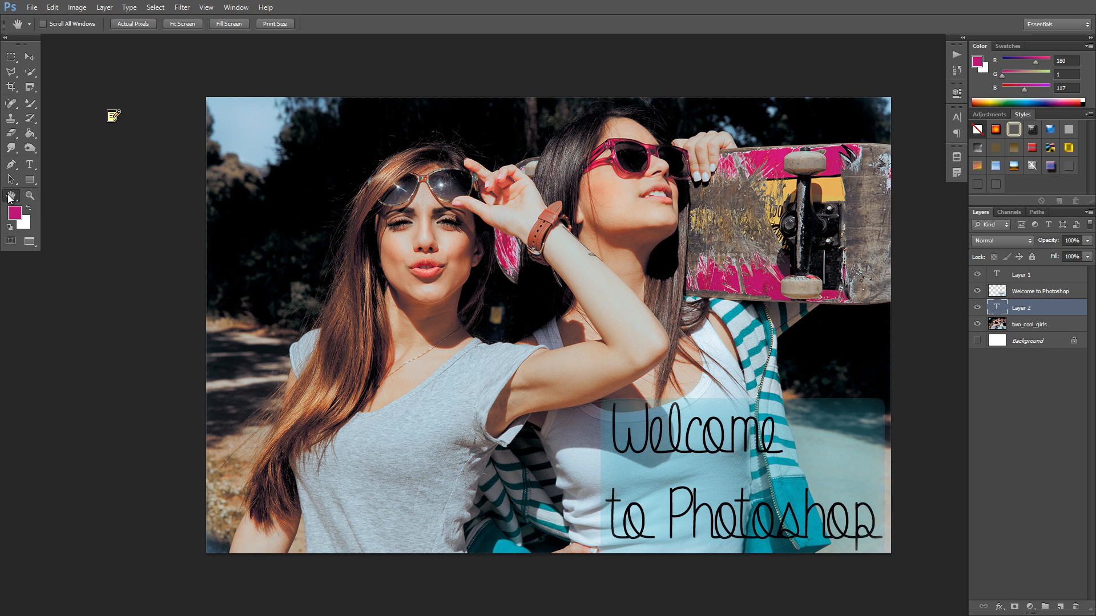
click(29, 196)
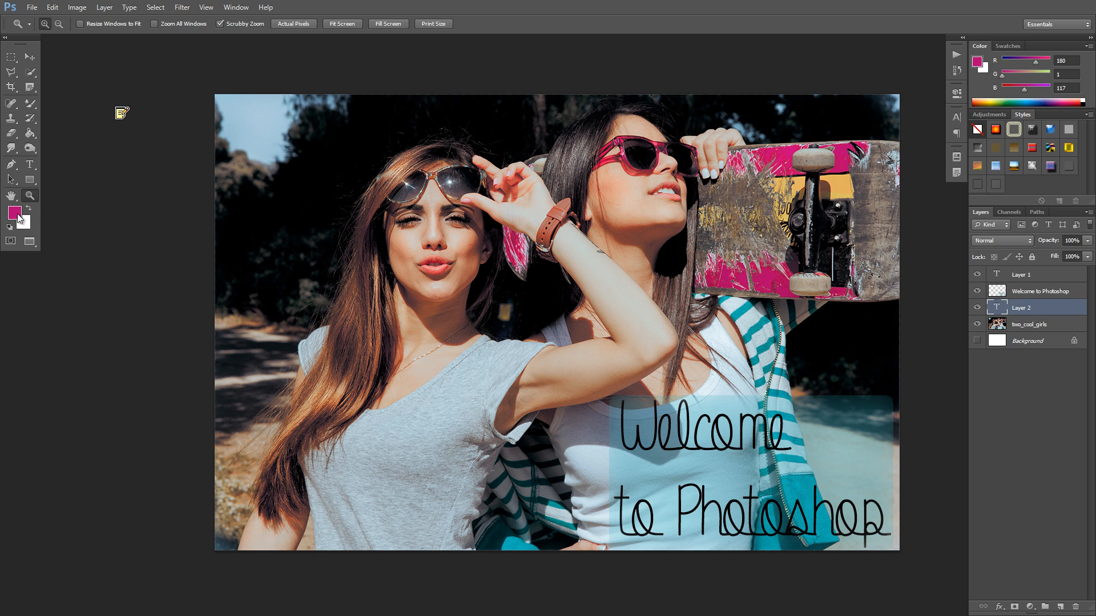
mouse_move(15, 213)
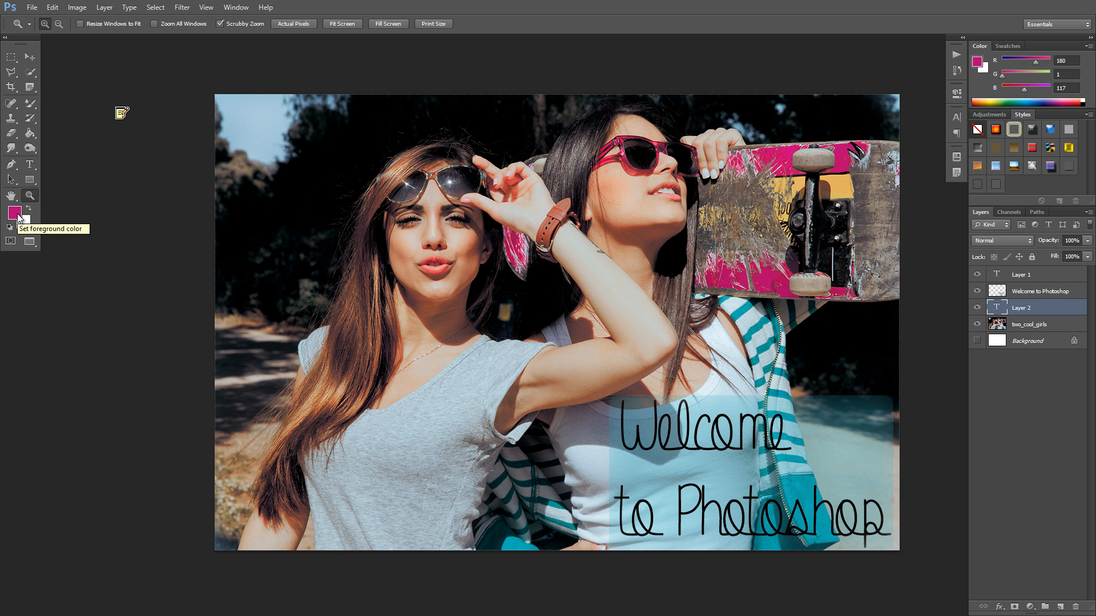
mouse_move(16, 222)
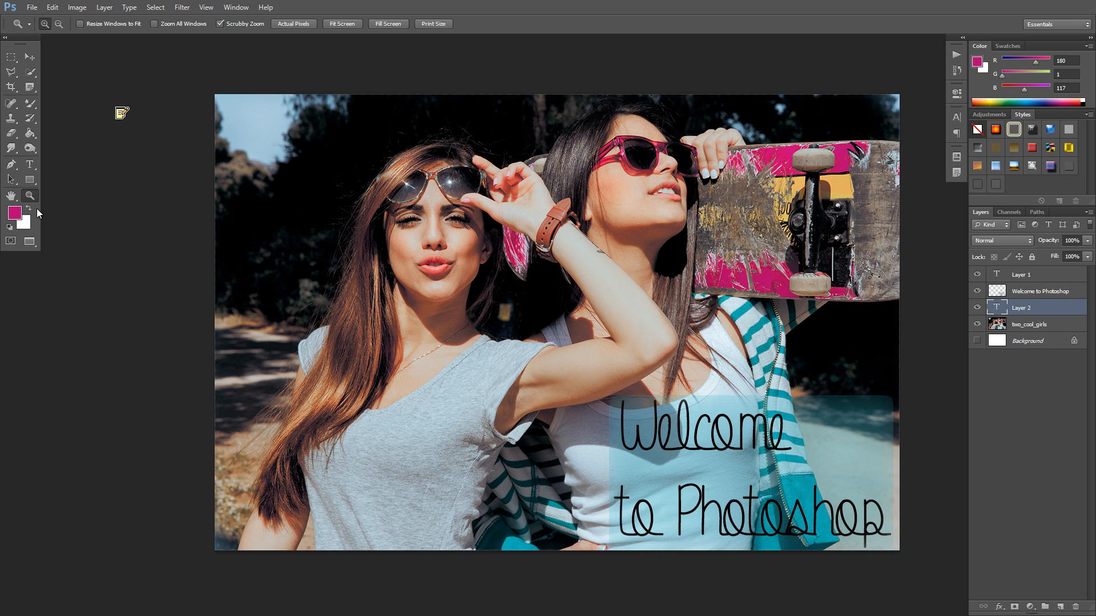
Reset to default colours and swap twice, ending with black over white
click(10, 240)
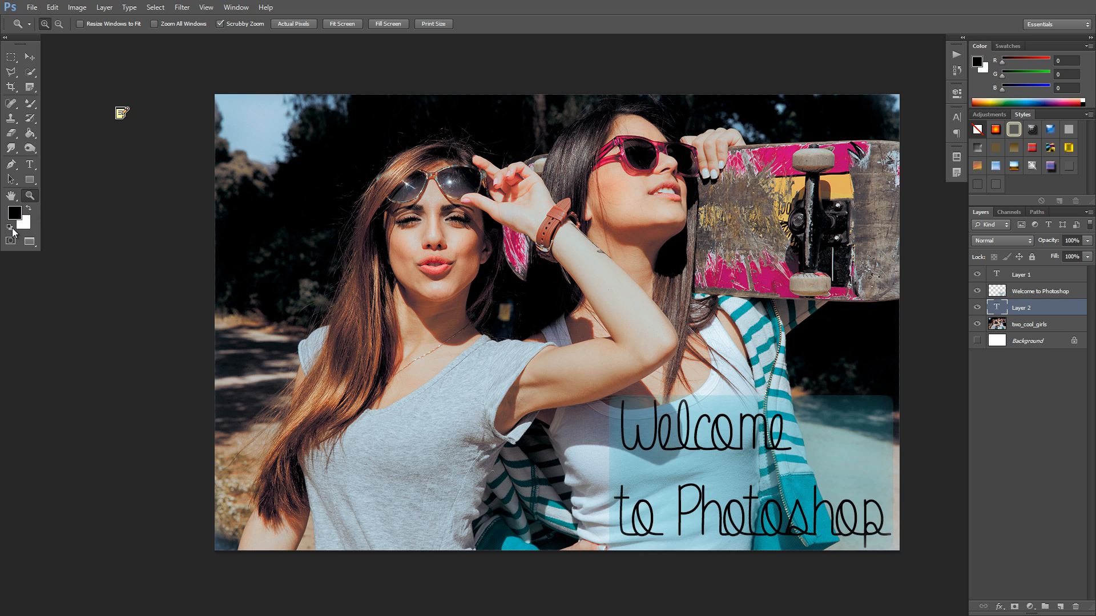
click(10, 213)
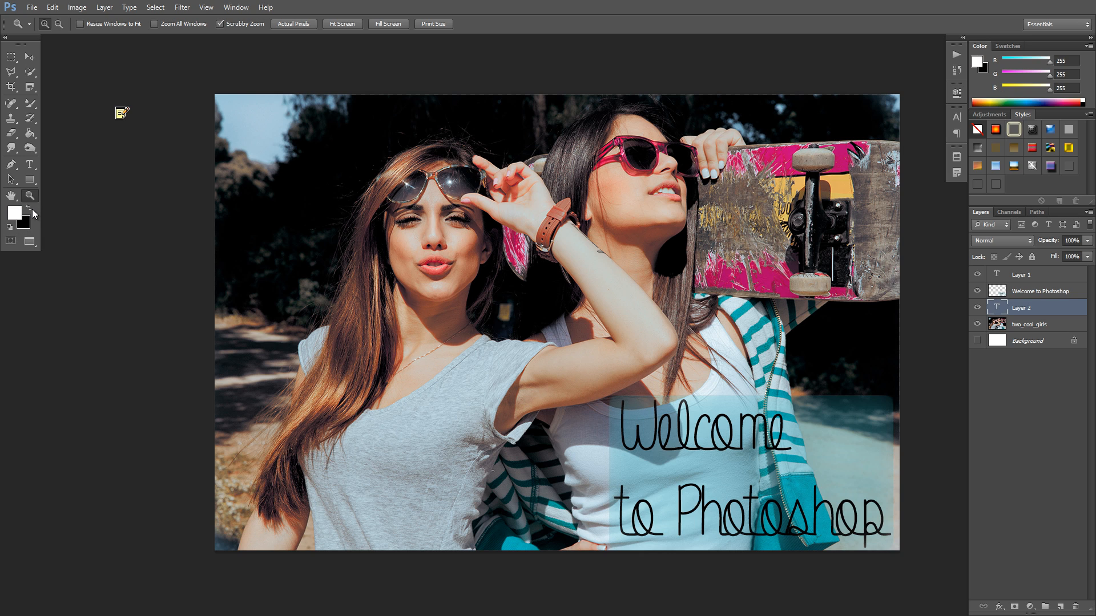
click(33, 206)
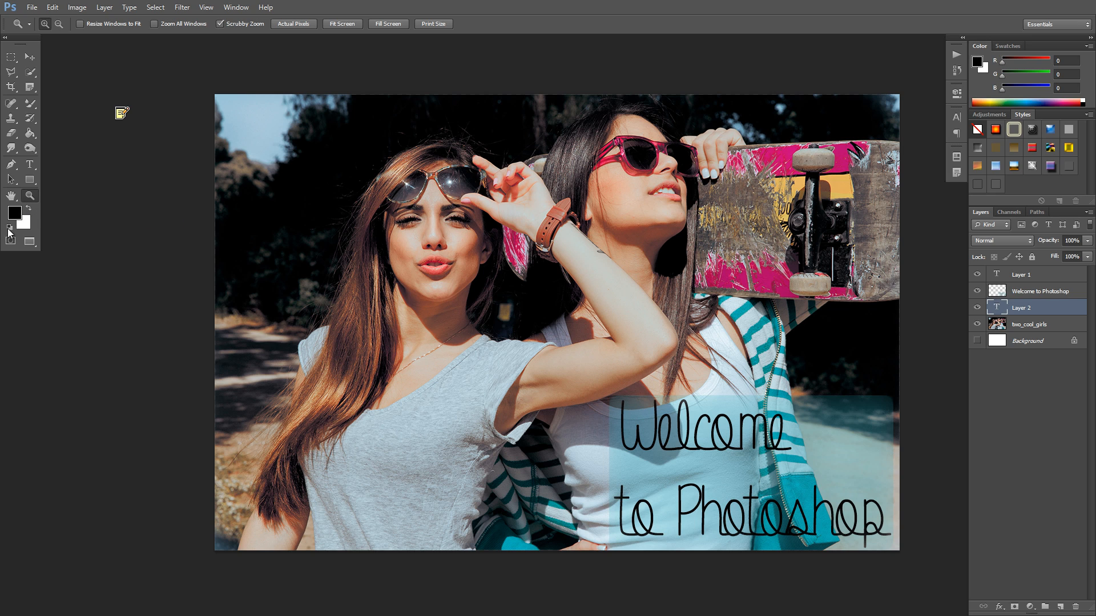
mouse_move(10, 230)
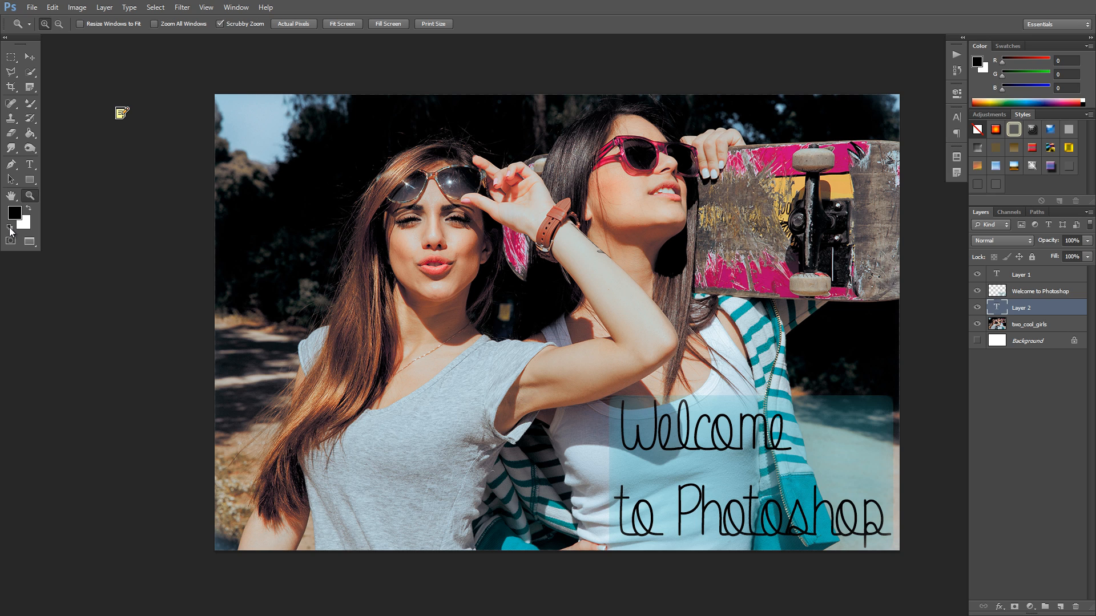
mouse_move(10, 231)
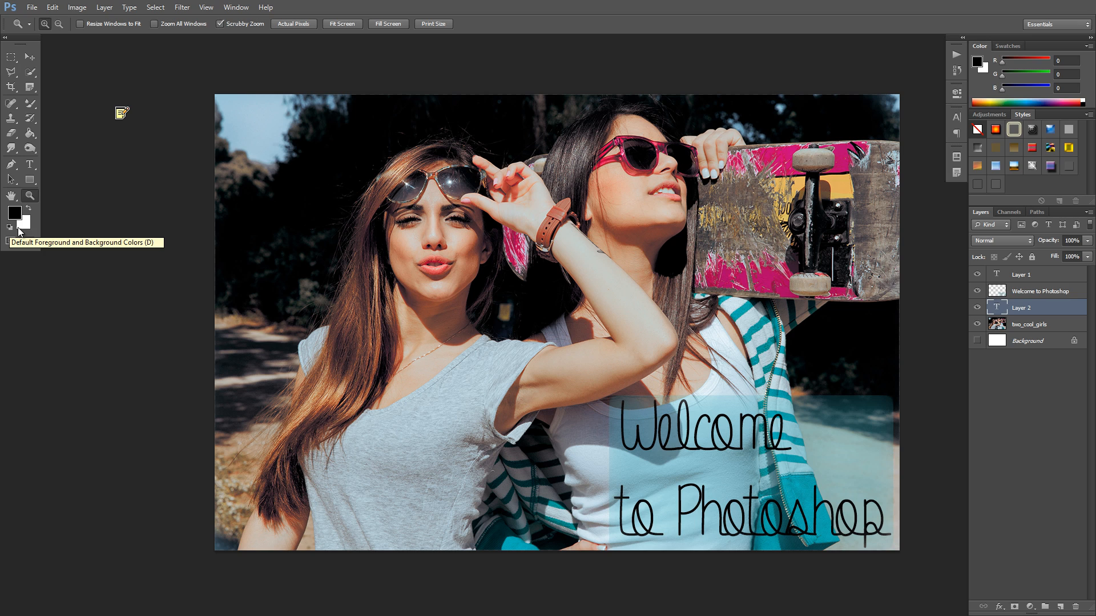
mouse_move(12, 243)
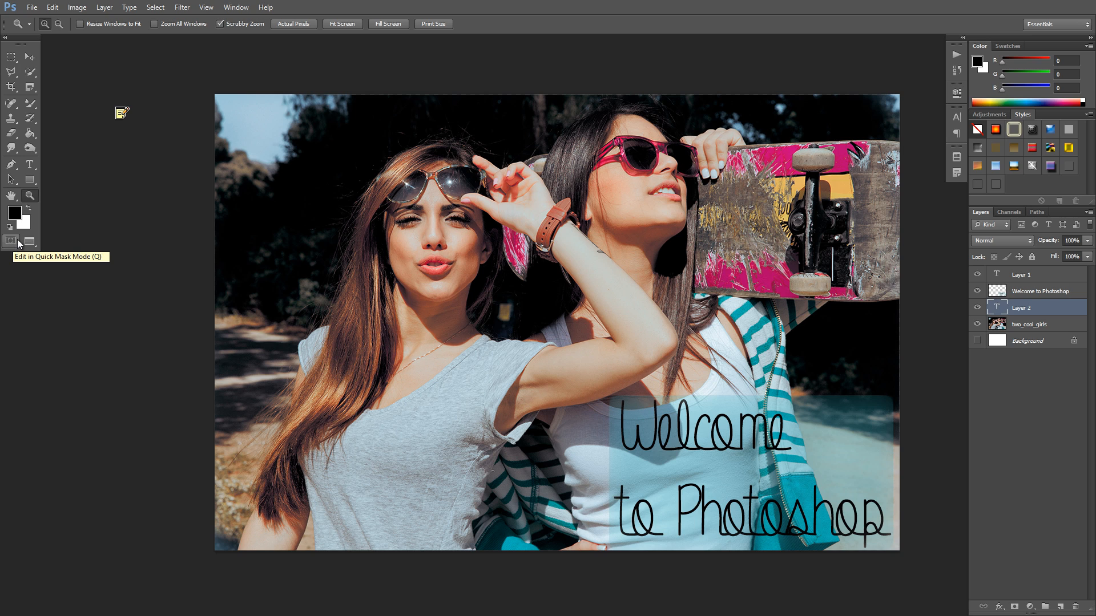
mouse_move(30, 242)
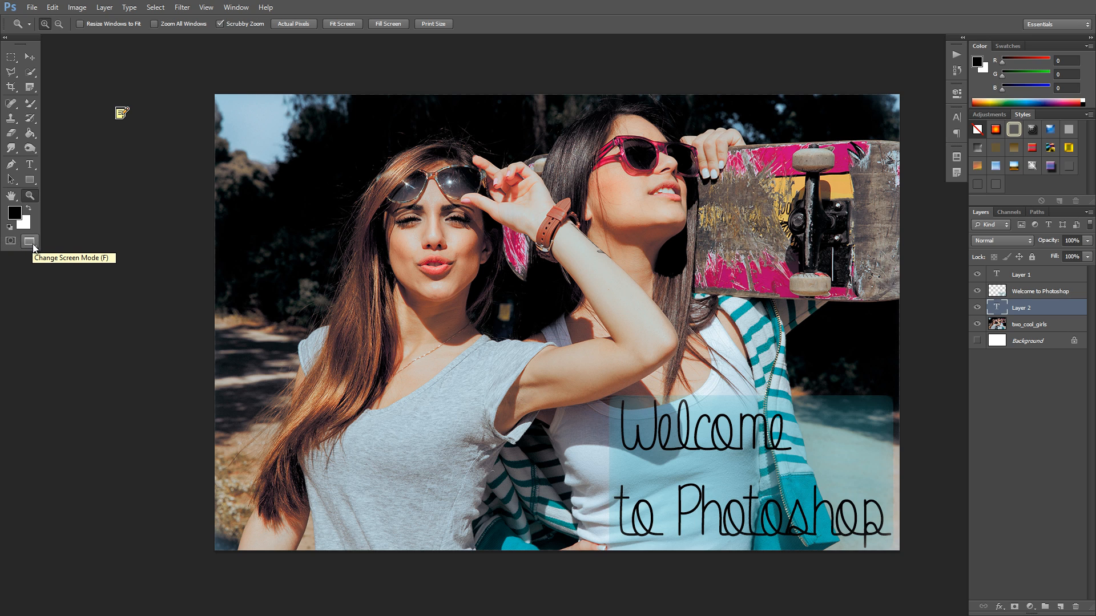
click(29, 242)
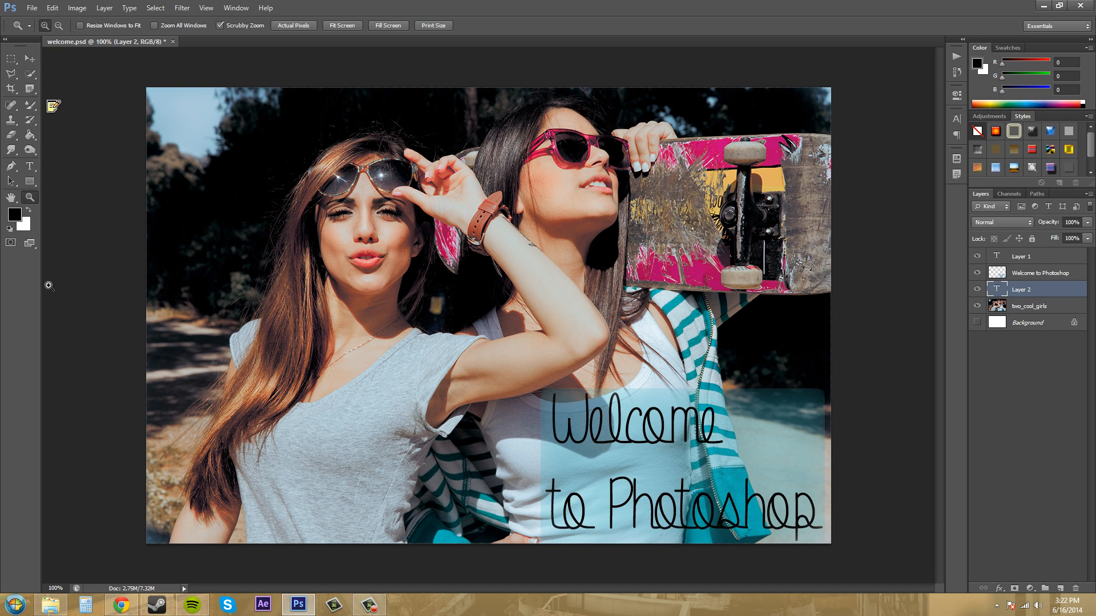
click(29, 242)
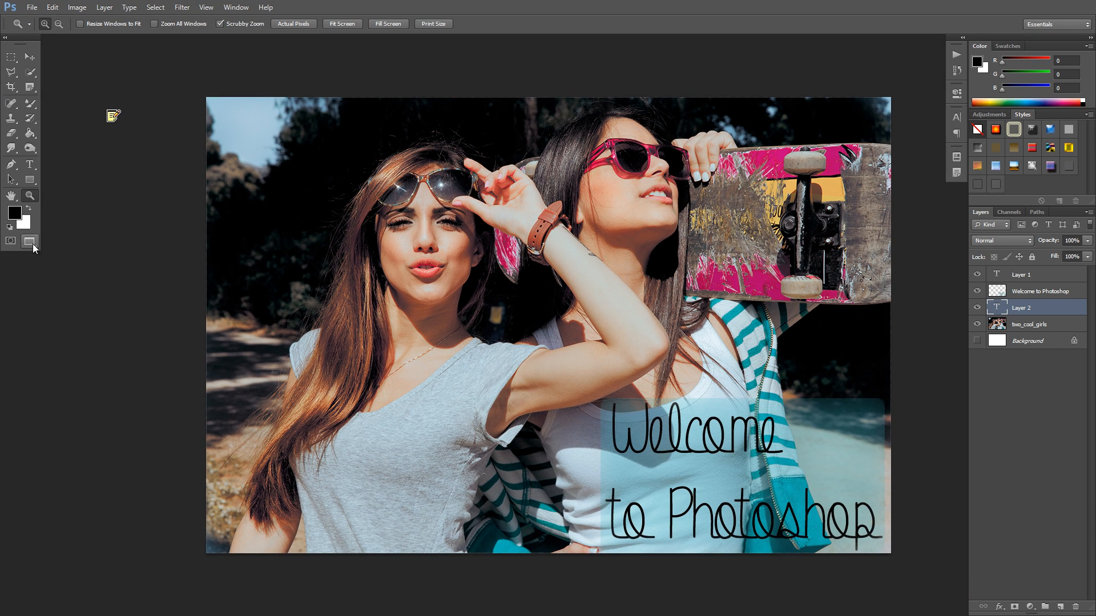
click(29, 241)
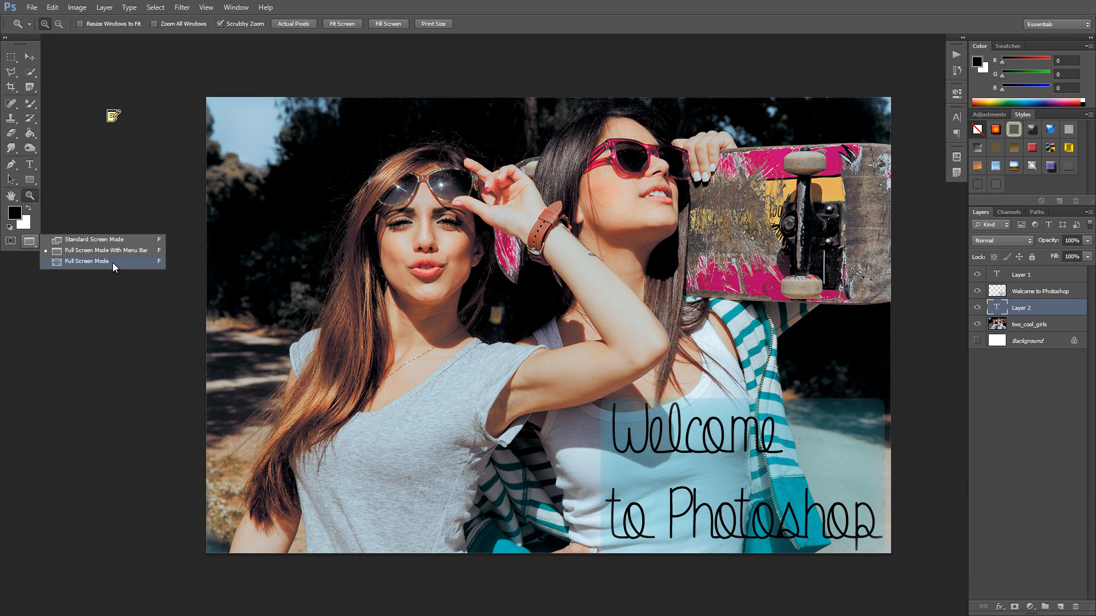
click(87, 262)
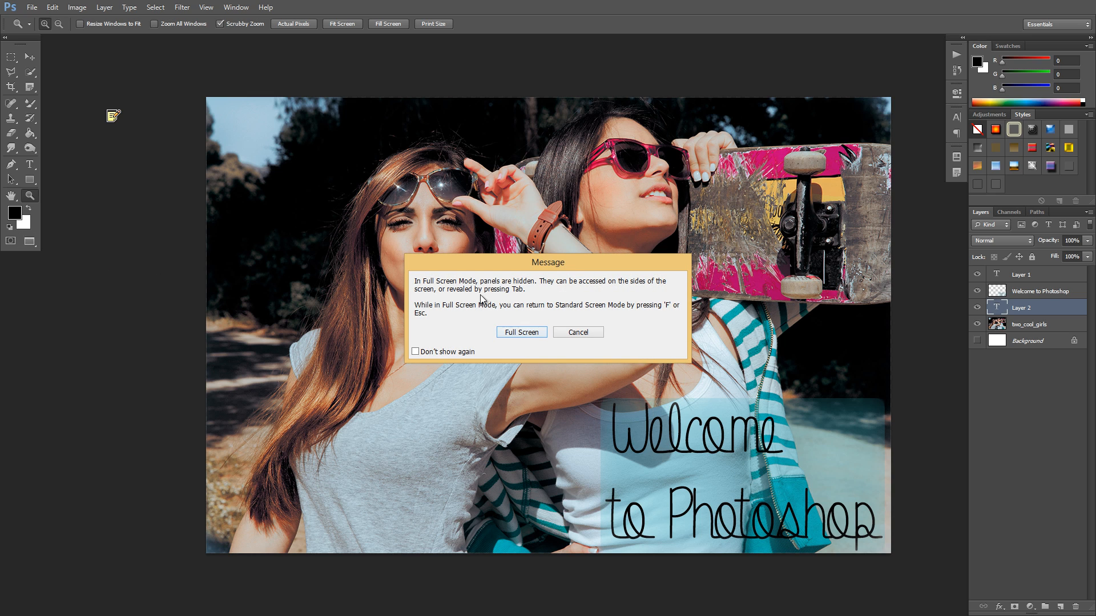
mouse_move(621, 288)
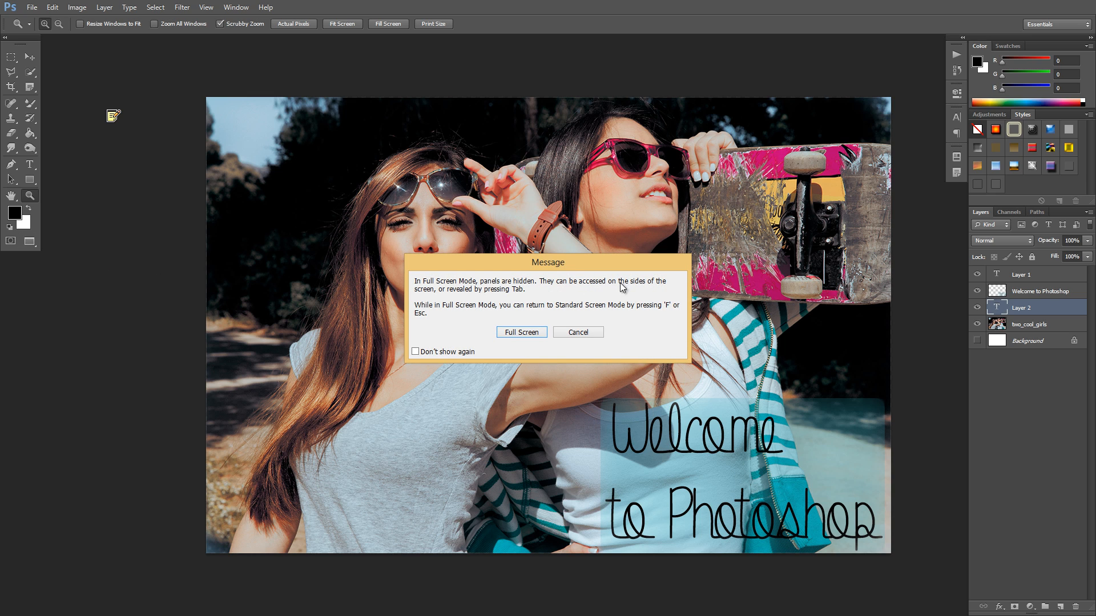
mouse_move(494, 302)
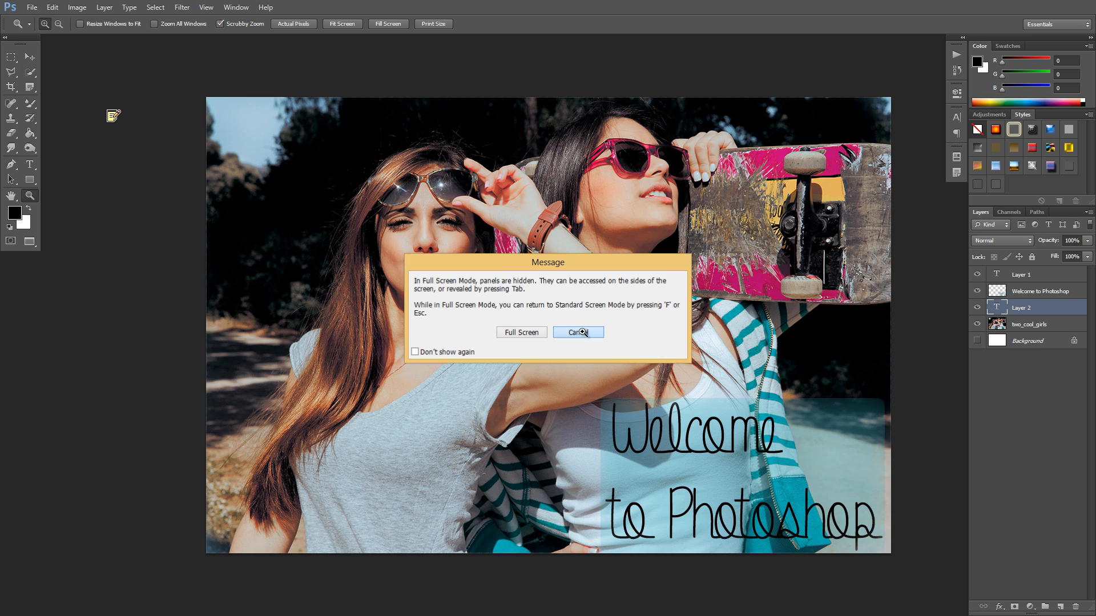
click(578, 332)
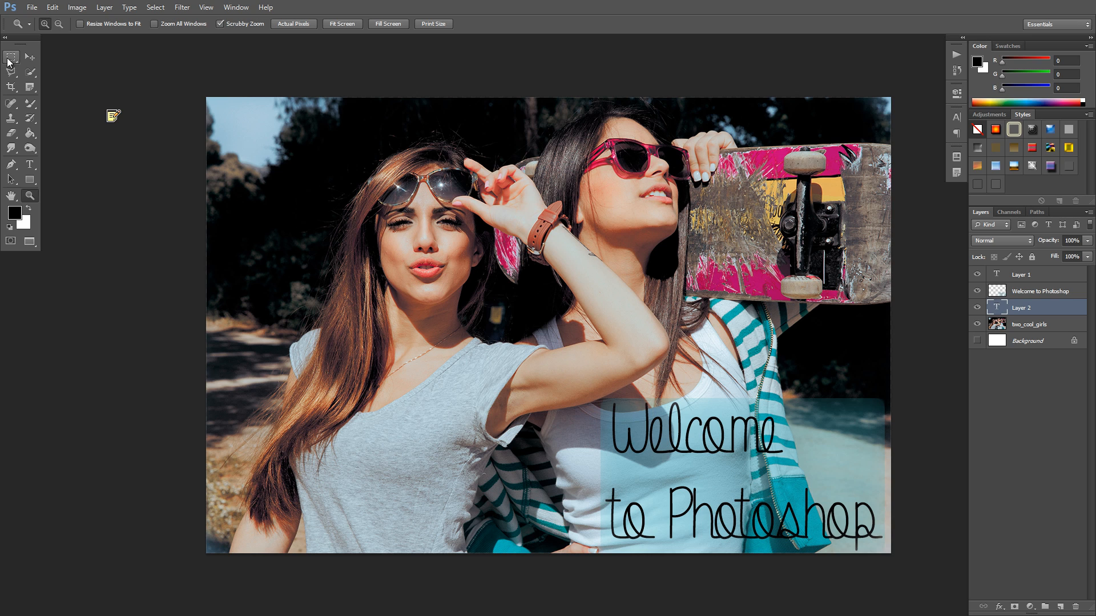
mouse_move(30, 56)
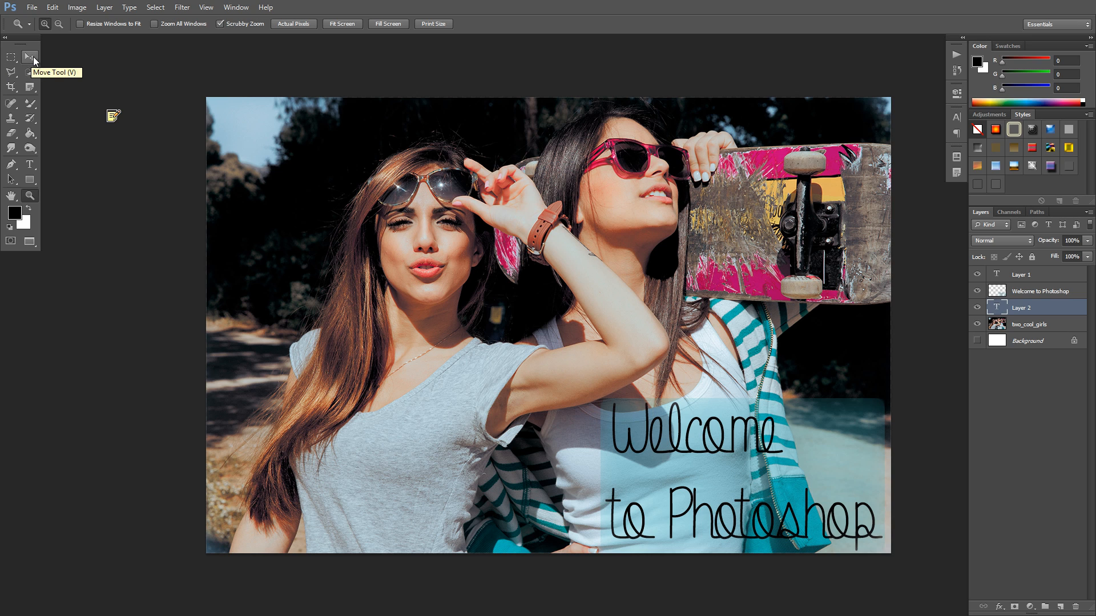
Activate the Move Tool, switch briefly to the Mixer Brush, then return to Move
click(10, 56)
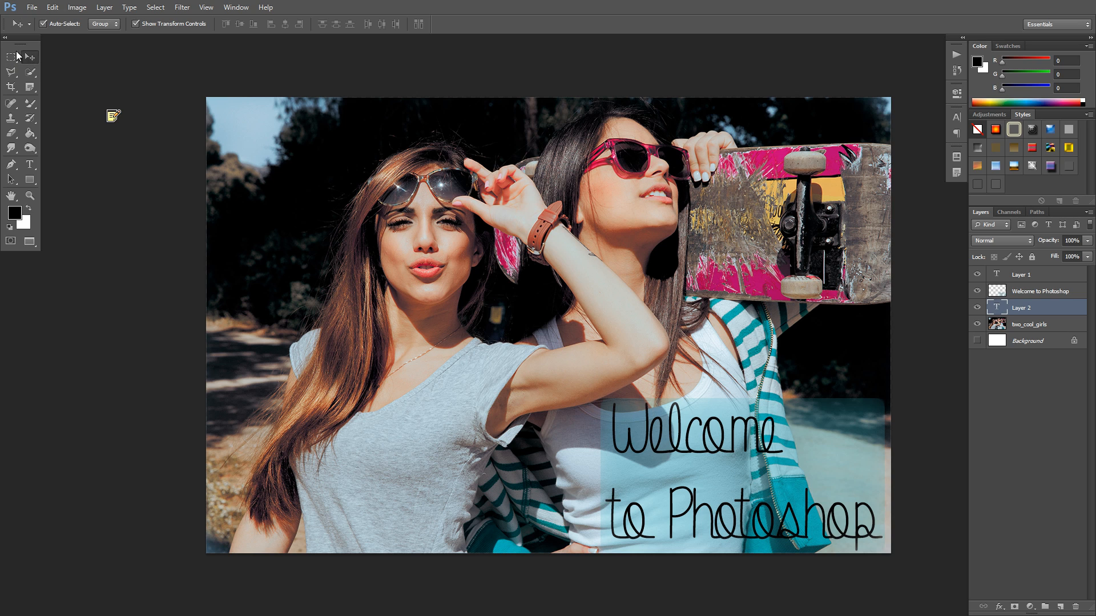
mouse_move(246, 36)
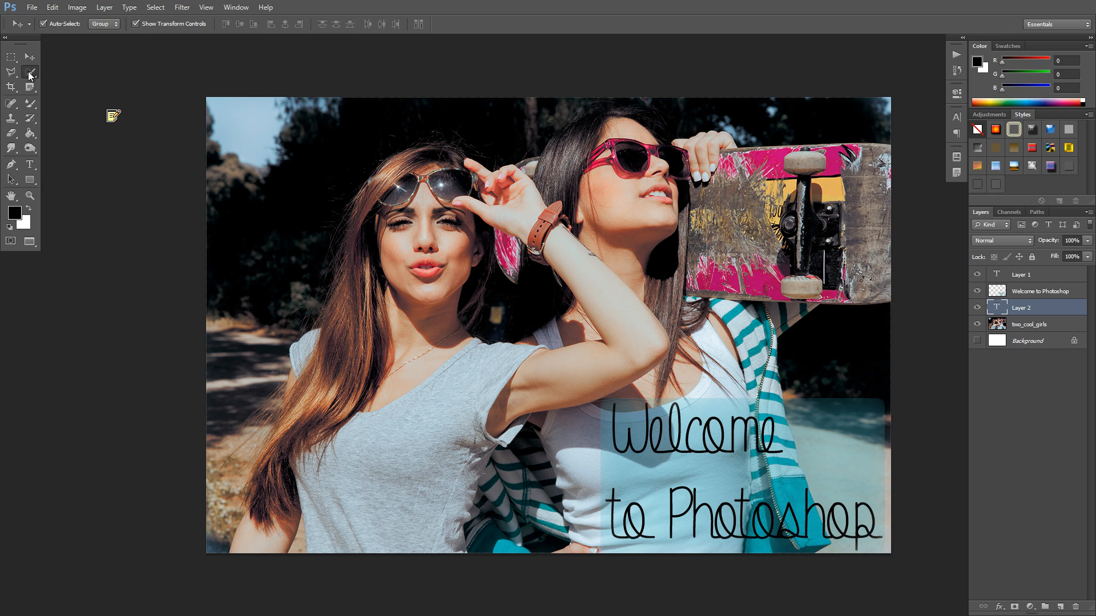
click(29, 72)
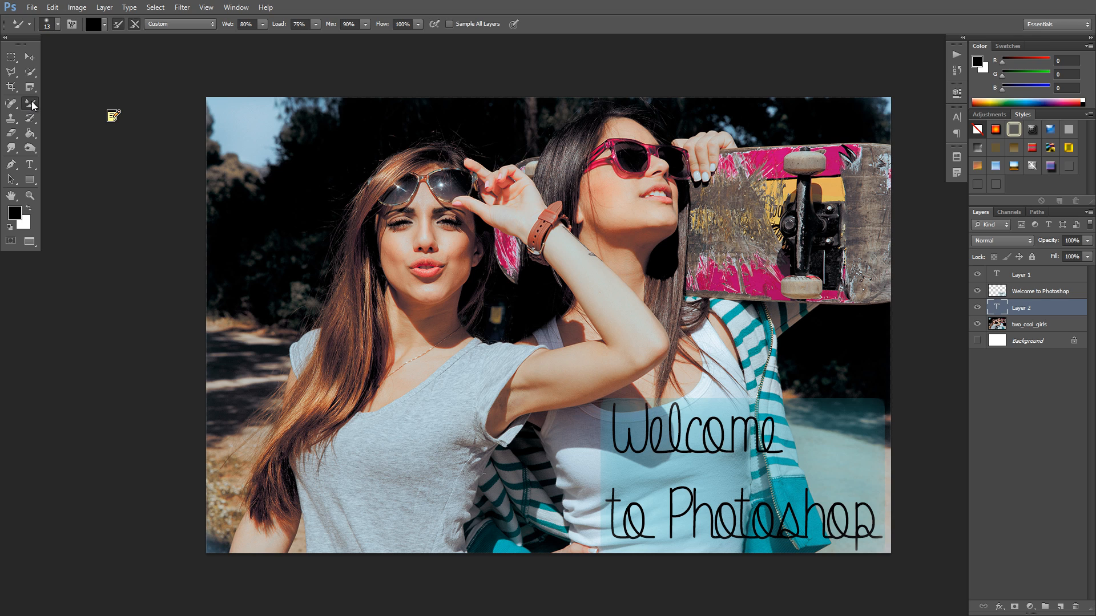
mouse_move(31, 118)
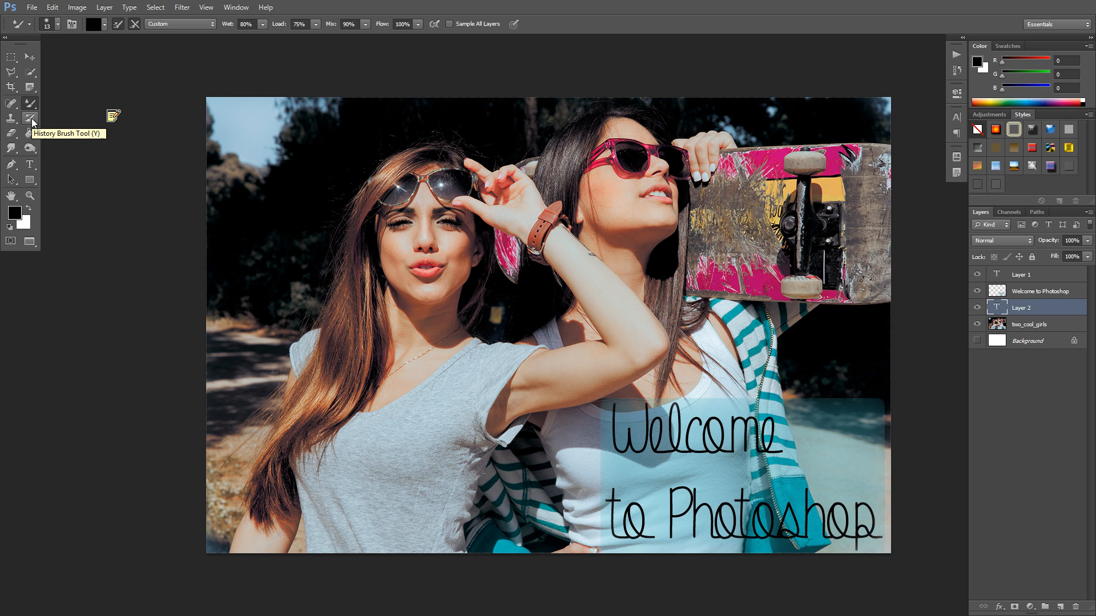
click(12, 72)
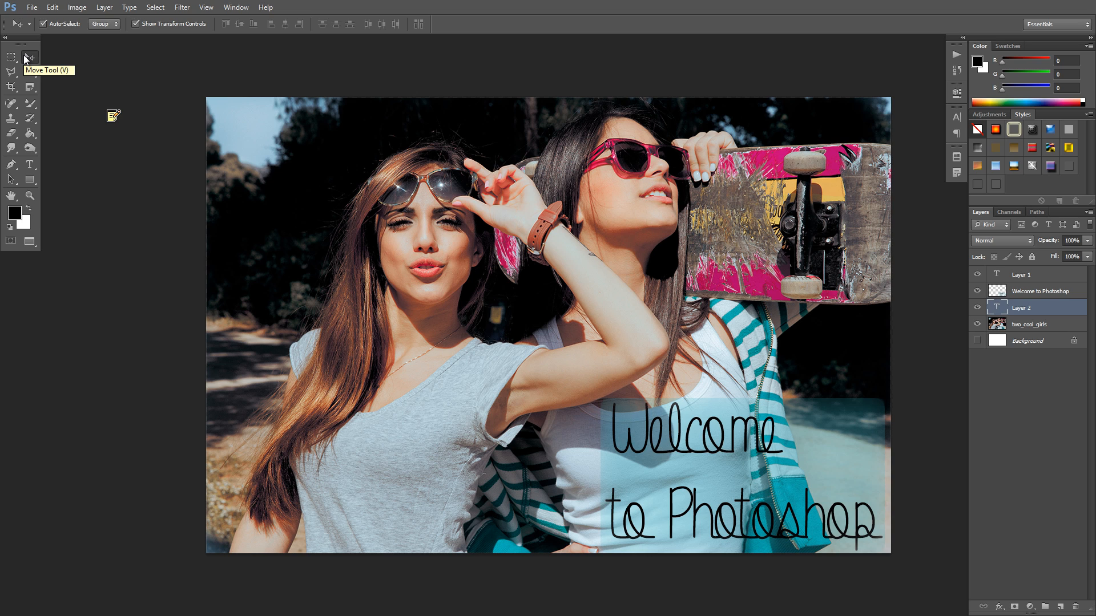
mouse_move(28, 57)
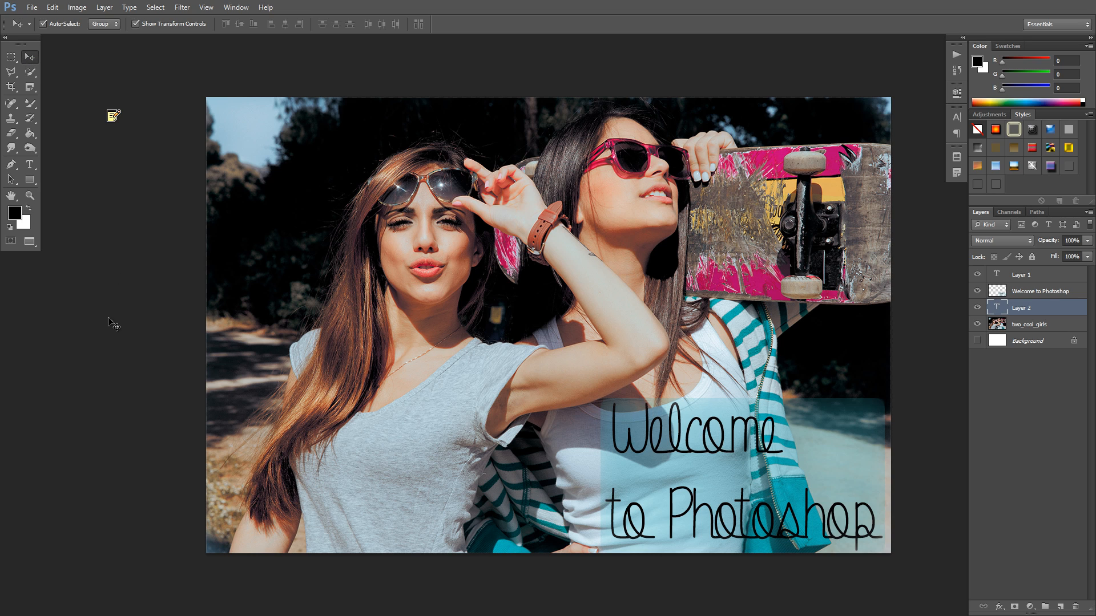
mouse_move(138, 270)
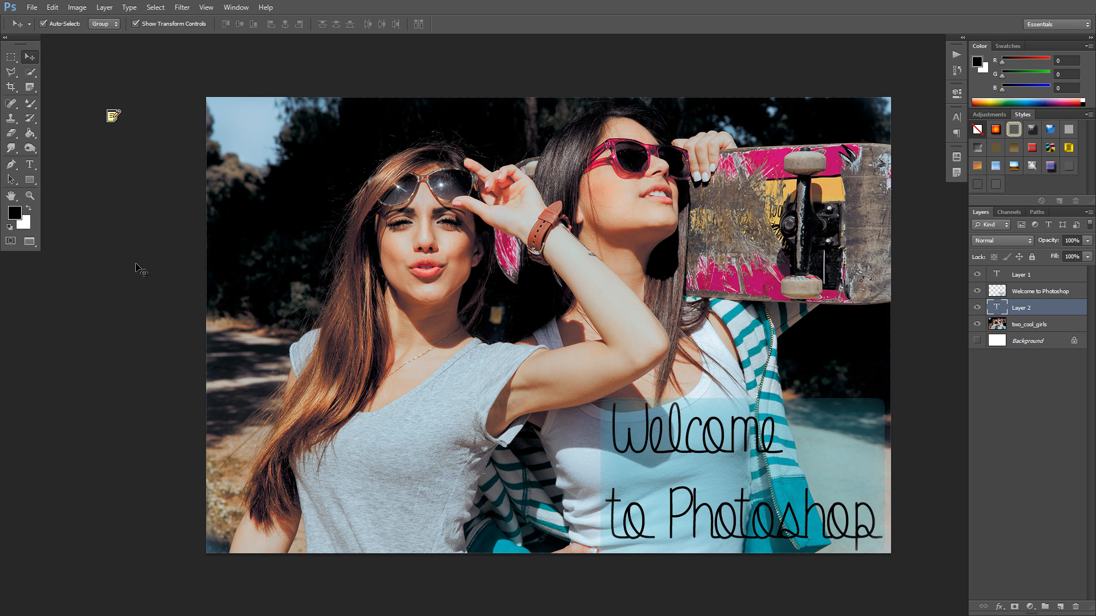